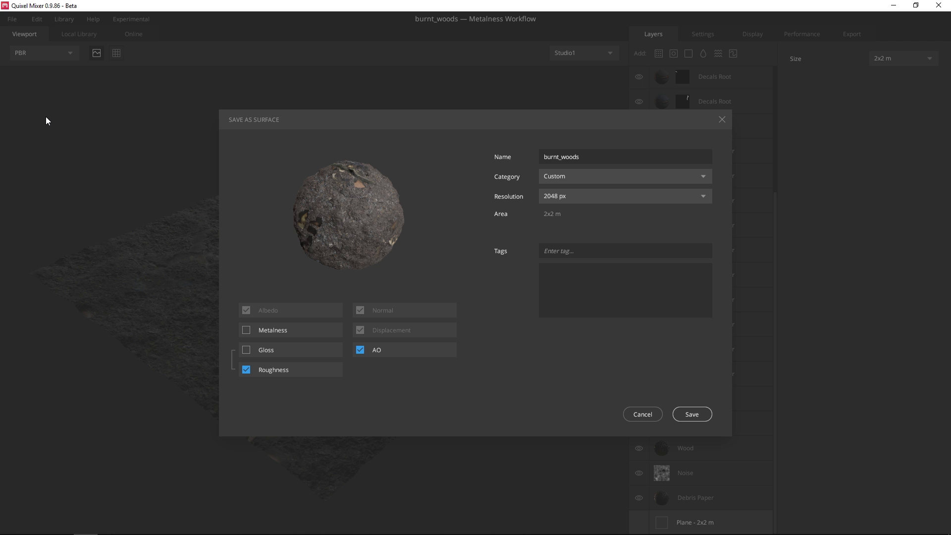
# Create a new 'Tutorial' category for the burnt_woods surface and save it
pyautogui.click(623, 177)
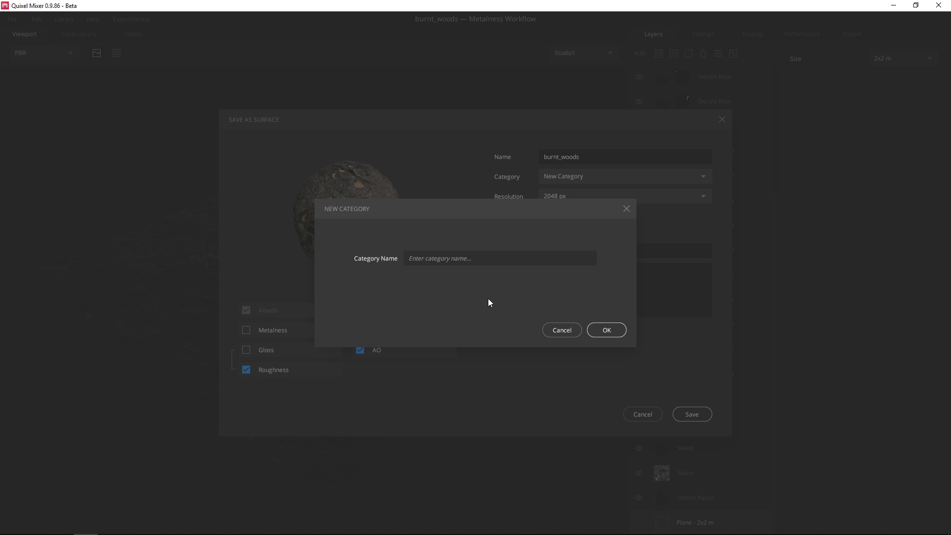
pyautogui.write('Tutori')
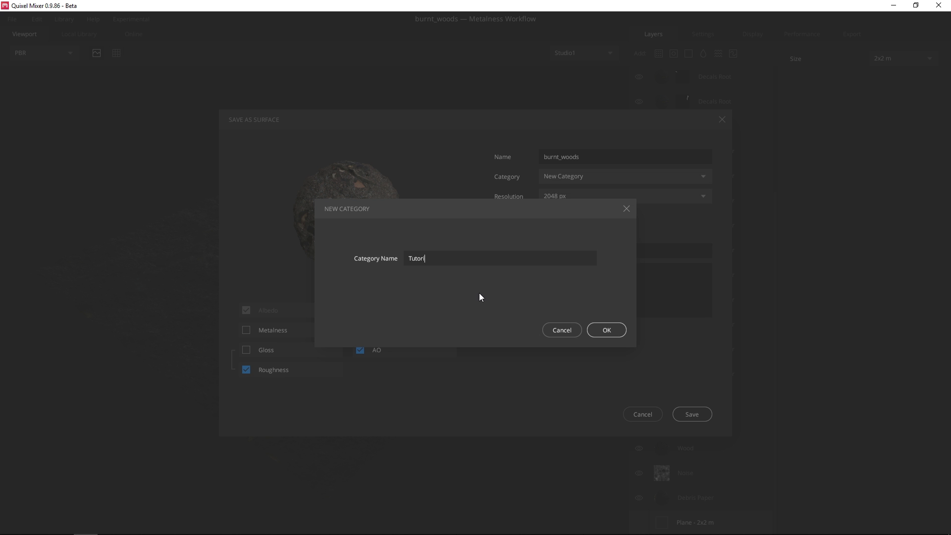
pyautogui.write('al')
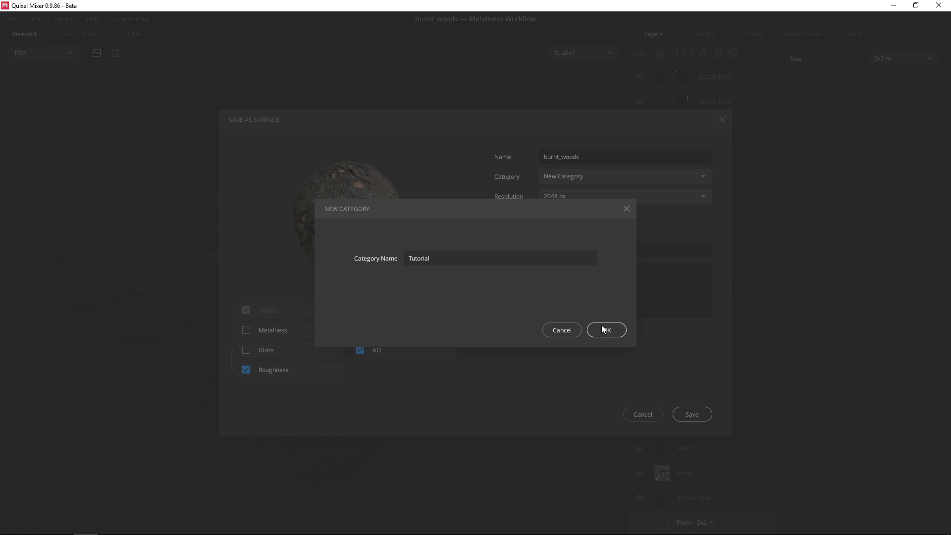
pyautogui.click(606, 329)
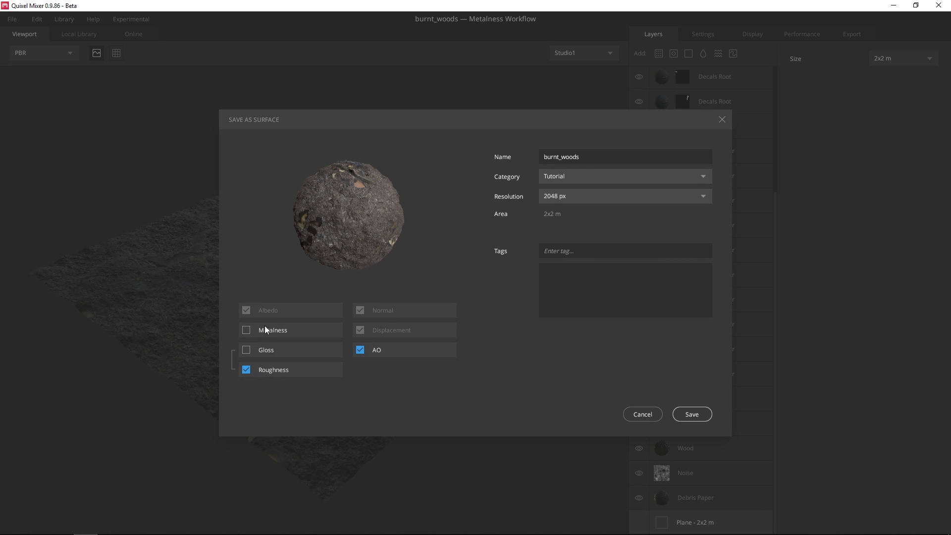
pyautogui.moveTo(693, 412)
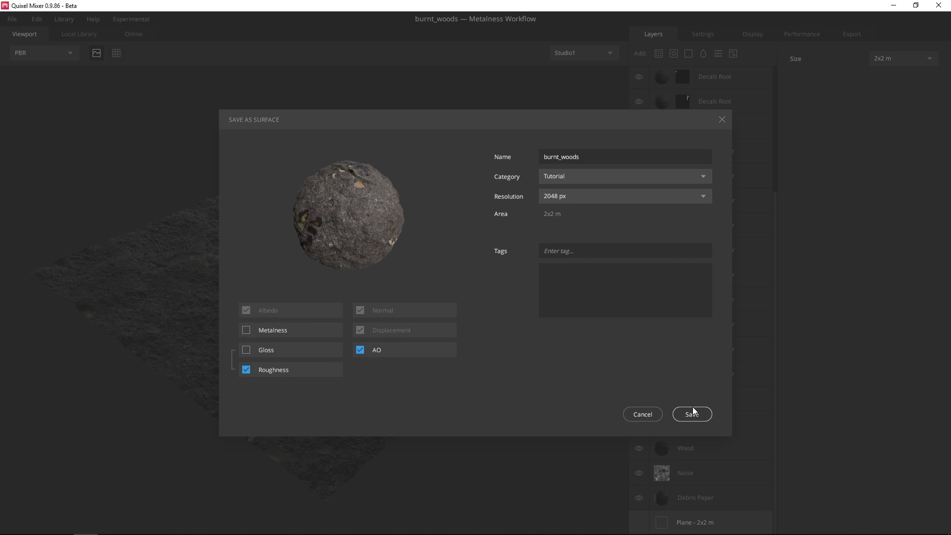
pyautogui.click(691, 414)
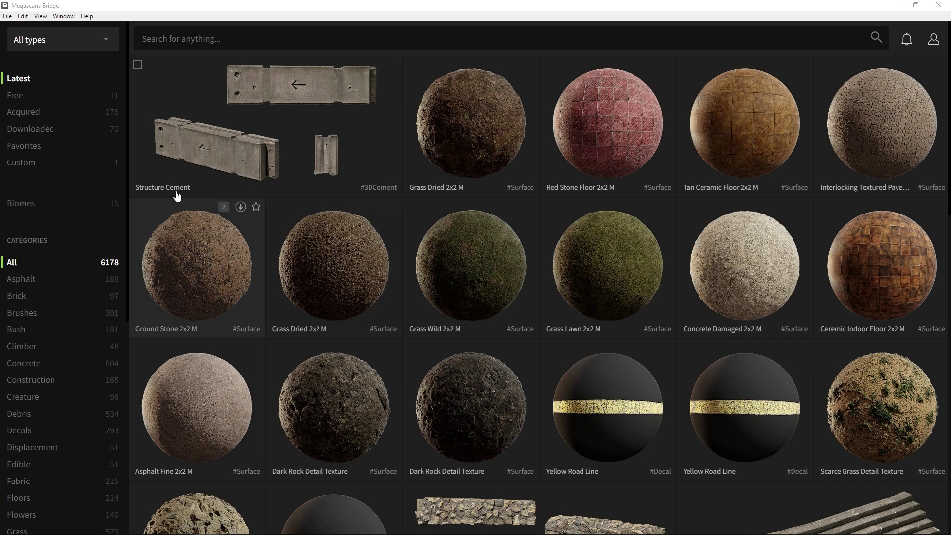
# Show the Custom collection and bring up export settings for the Tutorial Mixer surface
pyautogui.click(21, 163)
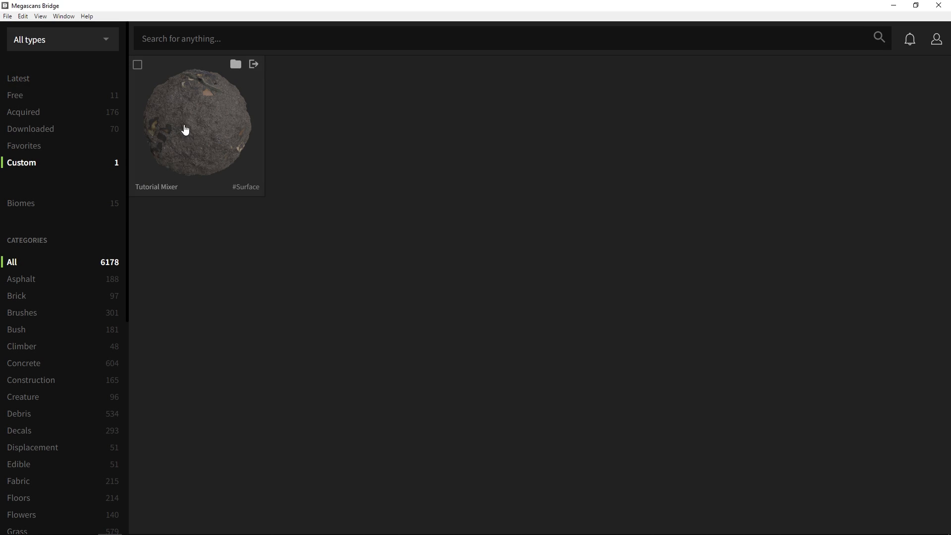
pyautogui.click(253, 65)
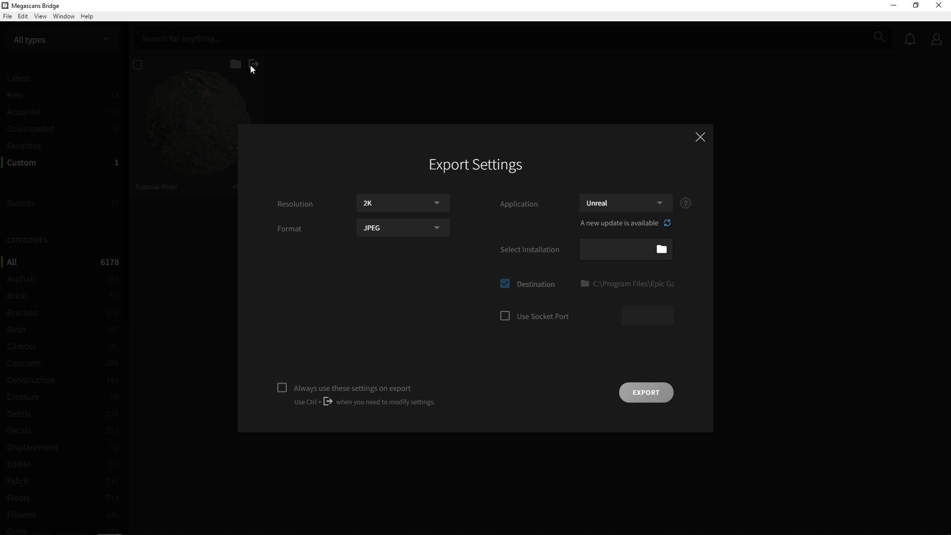
pyautogui.moveTo(601, 204)
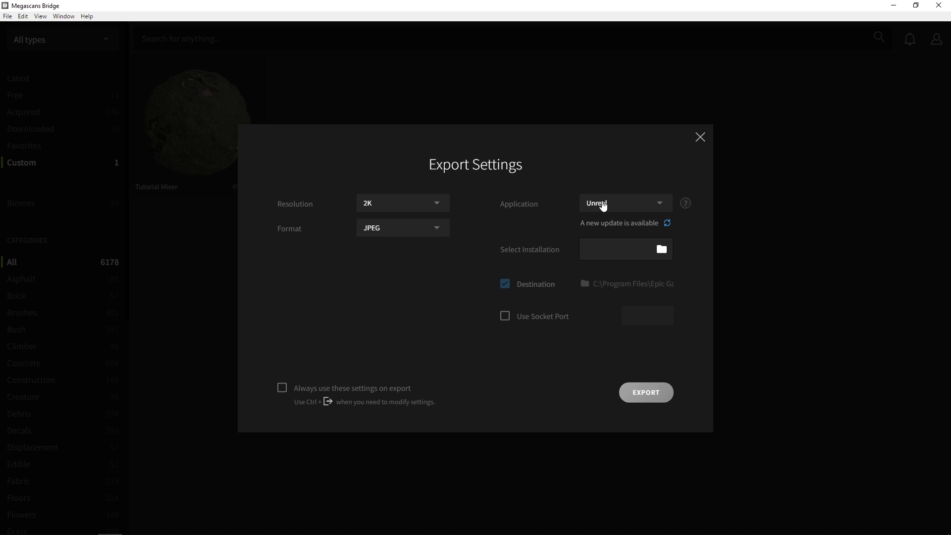
pyautogui.moveTo(663, 250)
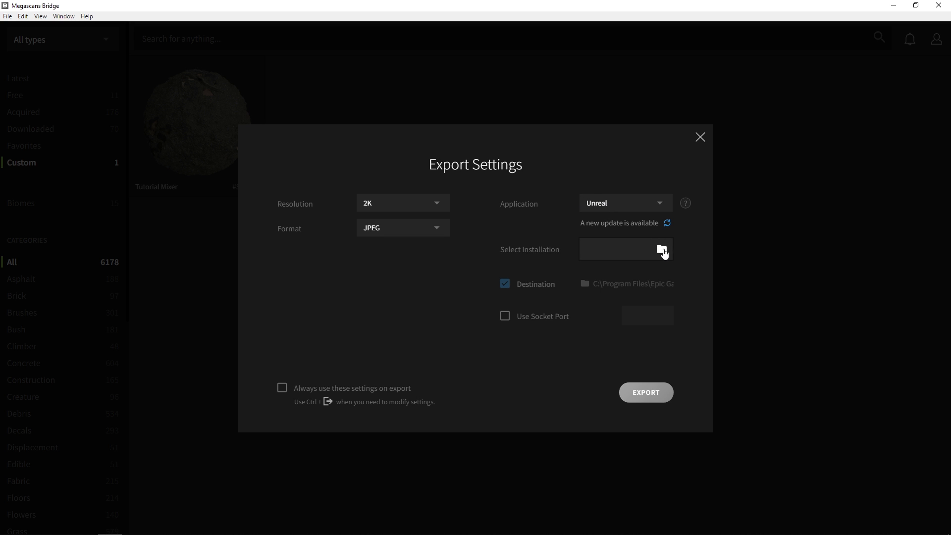
# Point the installation folder to C:\Program Files\Epic Games
pyautogui.click(662, 249)
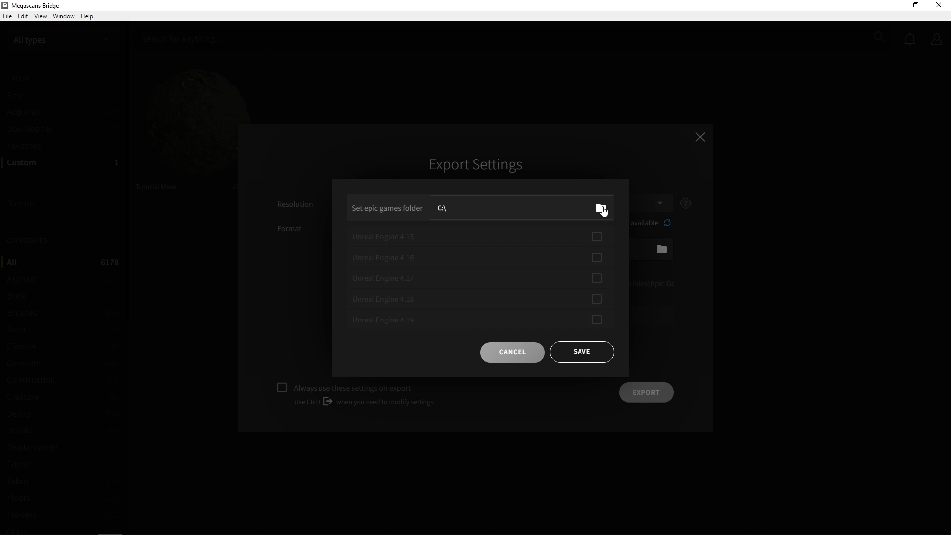
pyautogui.click(600, 207)
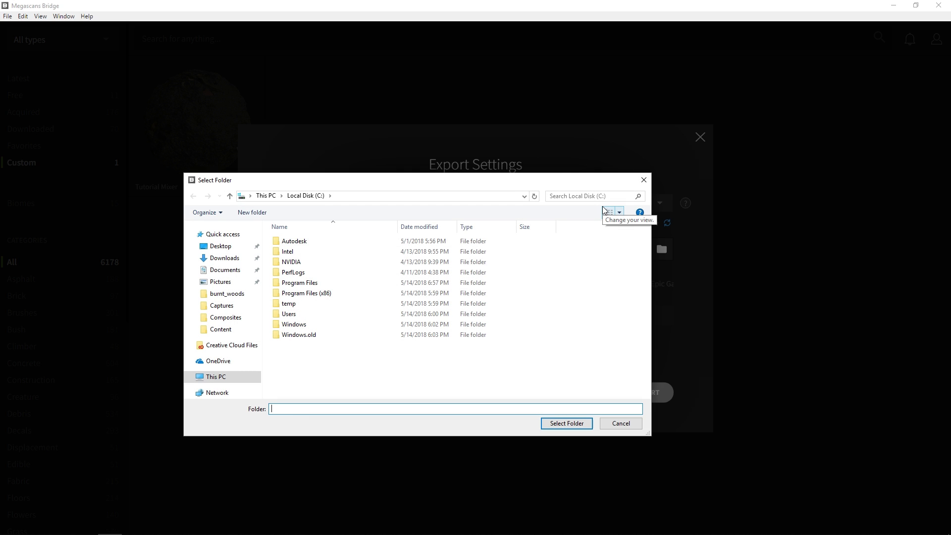
pyautogui.click(298, 282)
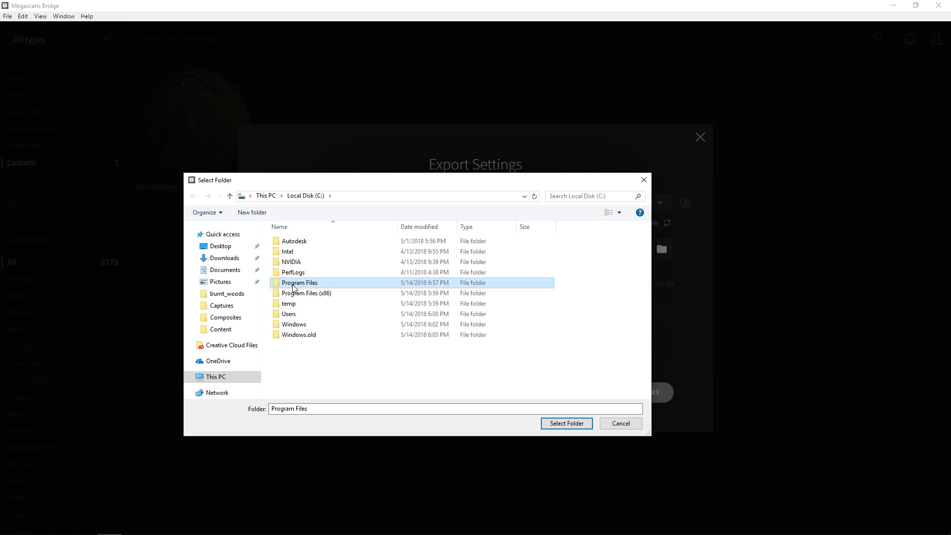
pyautogui.doubleClick(300, 282)
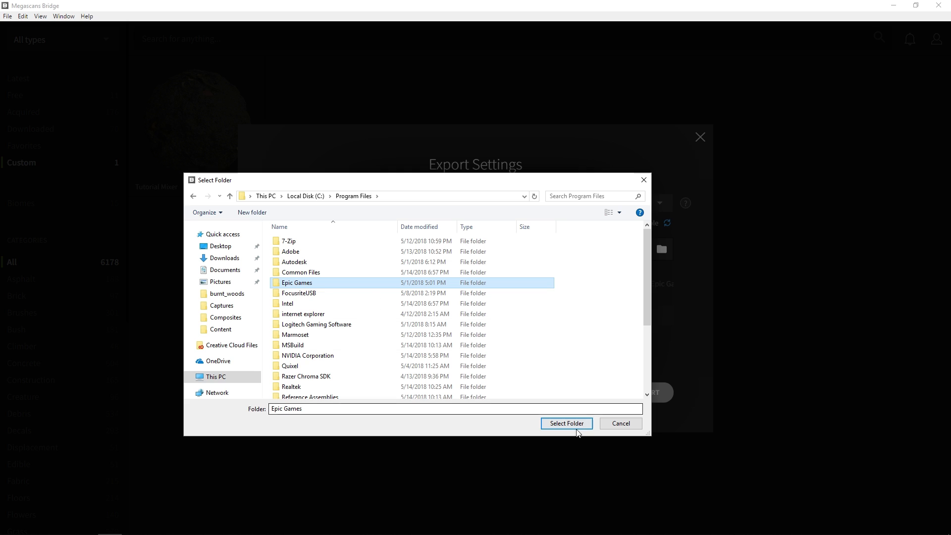
pyautogui.click(566, 423)
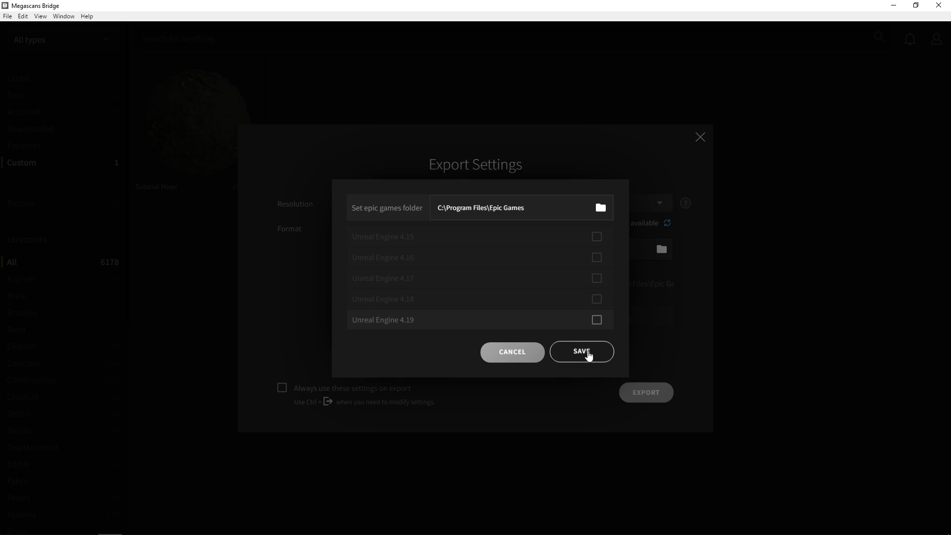
# Install the Bridge plugin into Unreal Engine 4.19
pyautogui.click(596, 320)
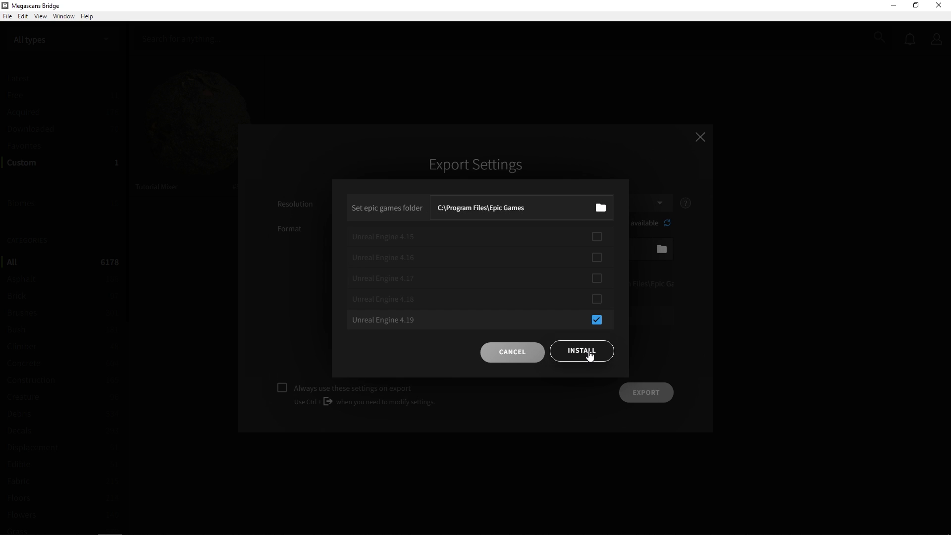
pyautogui.click(579, 351)
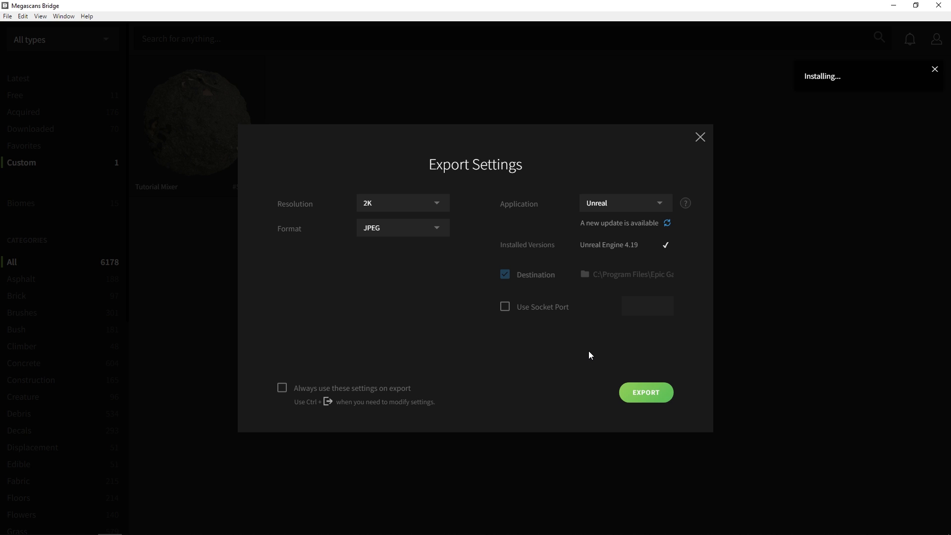
pyautogui.click(934, 68)
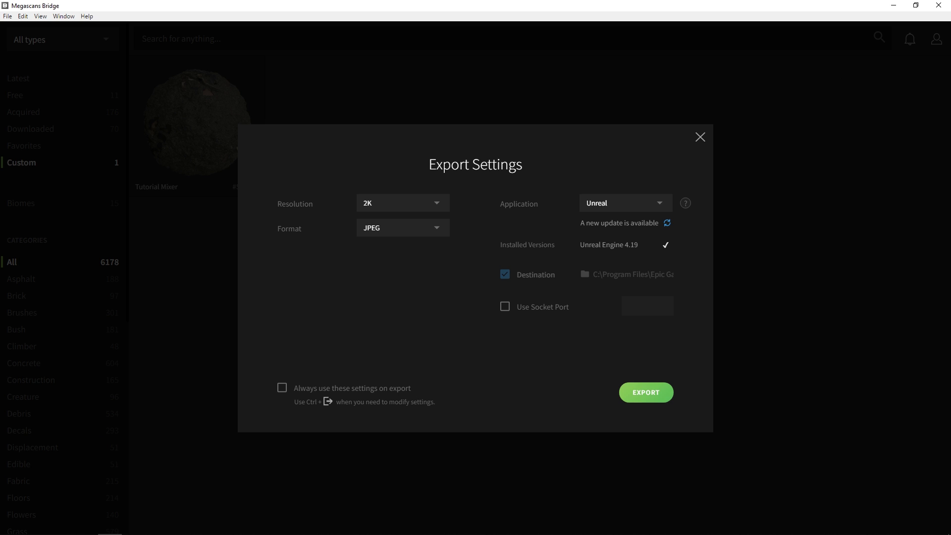
# Switch to Unreal and bring up the Megascans import window, moved aside
pyautogui.click(645, 393)
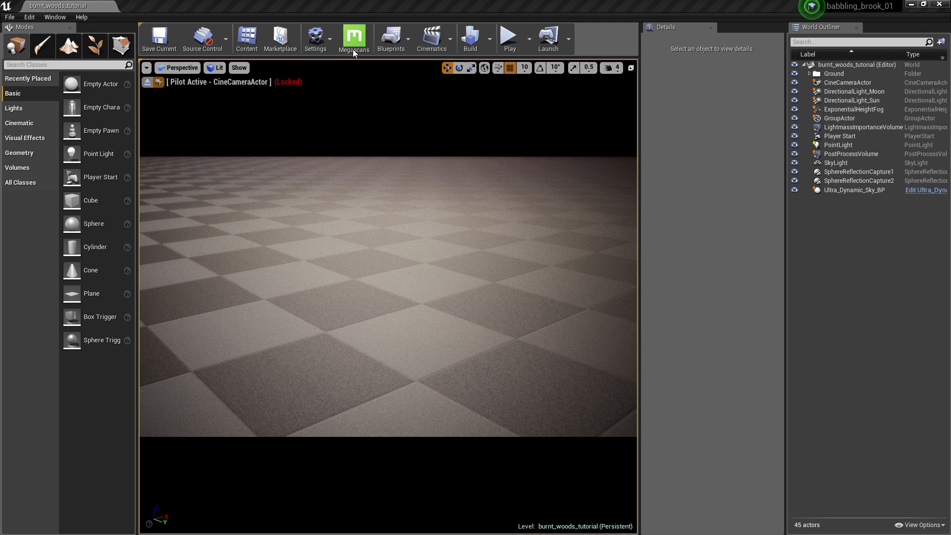
pyautogui.click(355, 37)
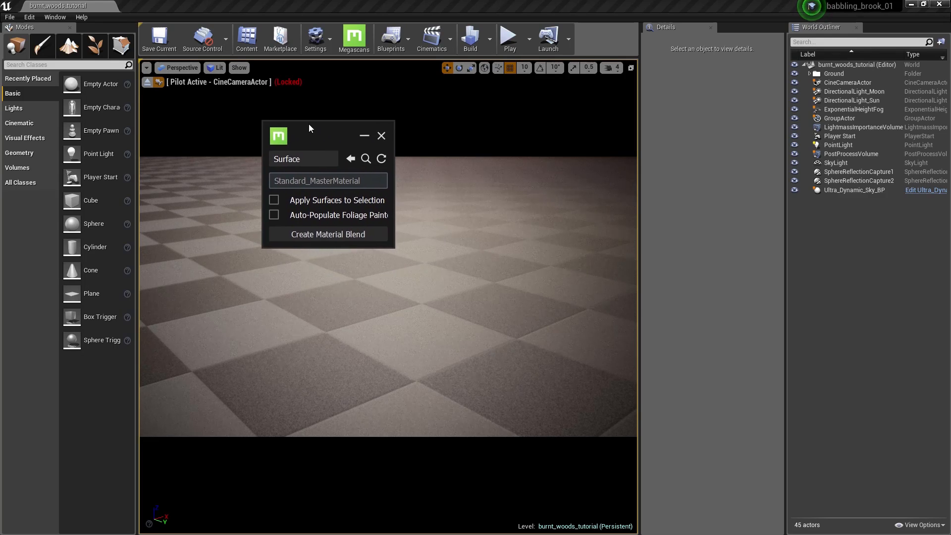
pyautogui.moveTo(309, 136); pyautogui.dragTo(197, 108)
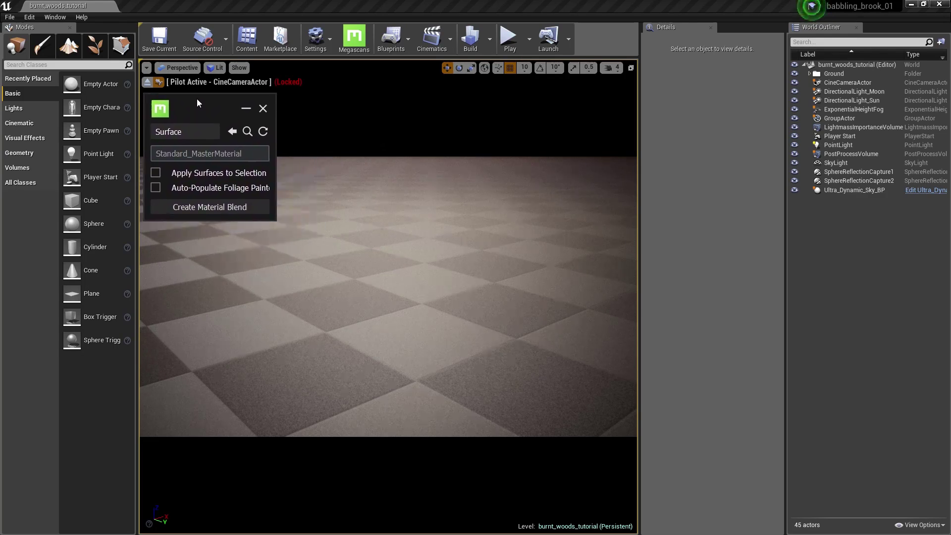
# Review the asset type list and plugin options menu, keeping Surface selected
pyautogui.click(185, 132)
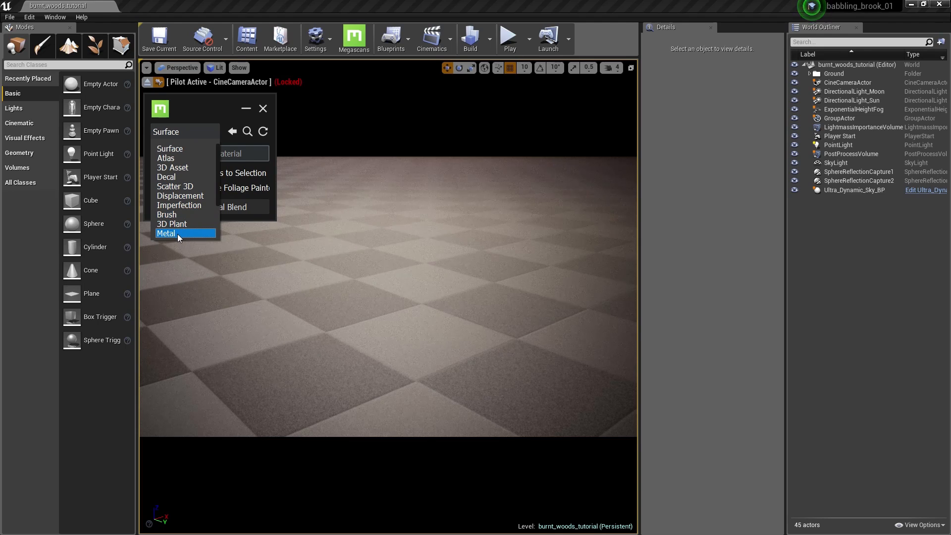
pyautogui.click(169, 148)
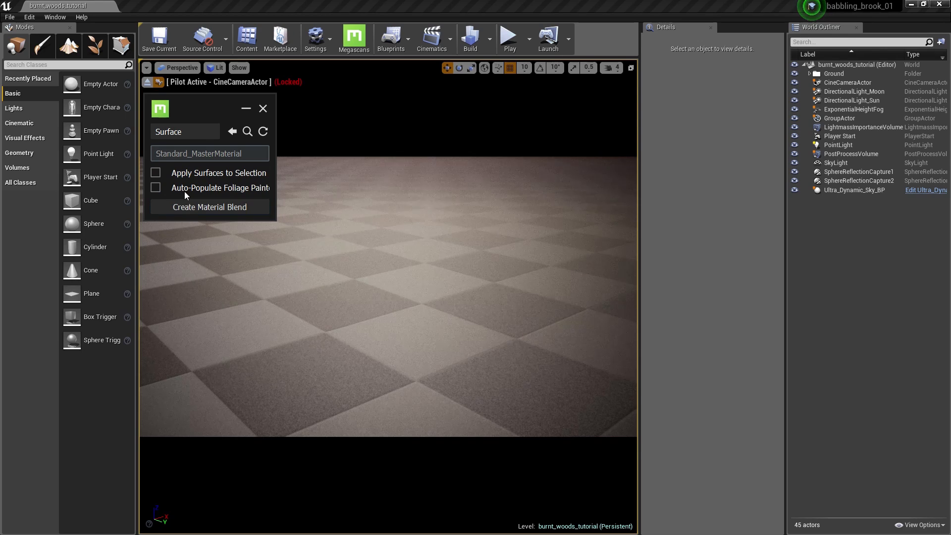
pyautogui.click(160, 109)
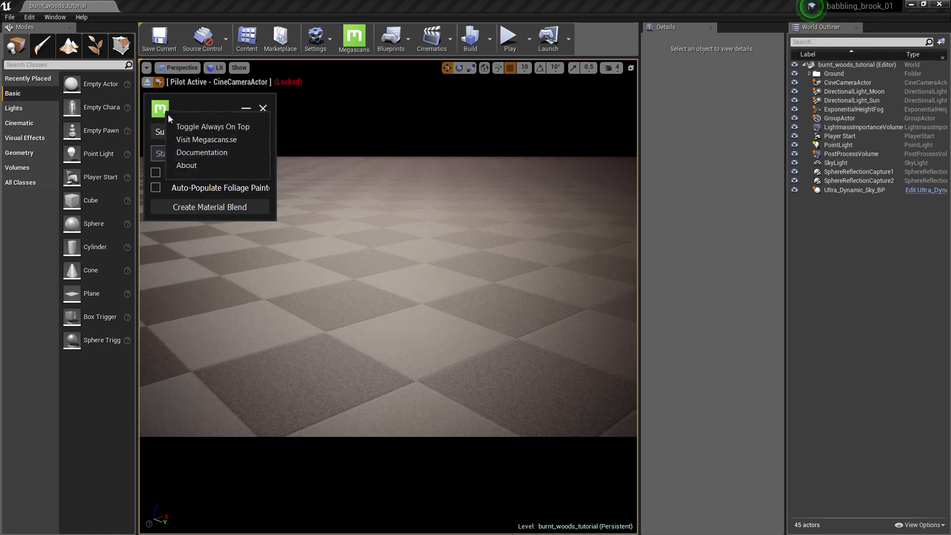
pyautogui.click(160, 109)
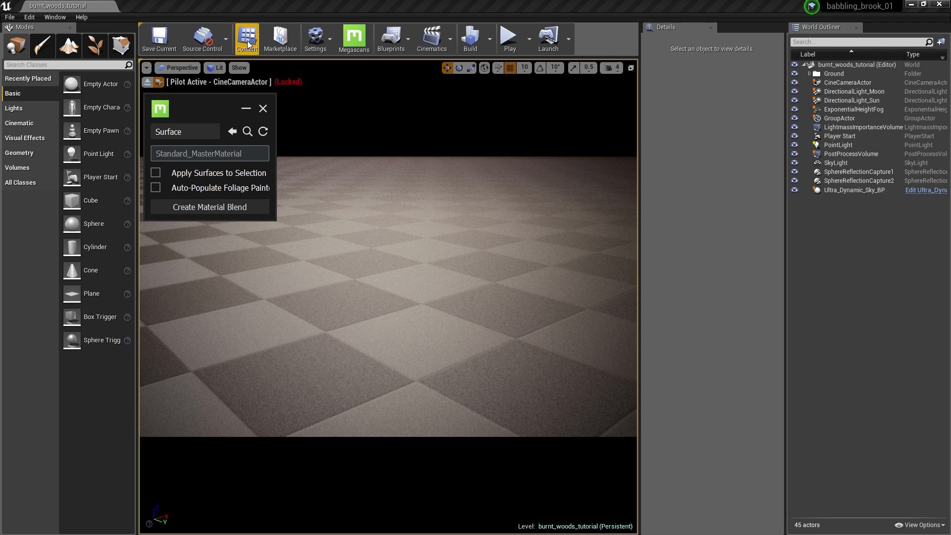
# Export the Tutorial Mixer surface from Bridge's Custom collection to Unreal as 2K JPEG
pyautogui.click(247, 39)
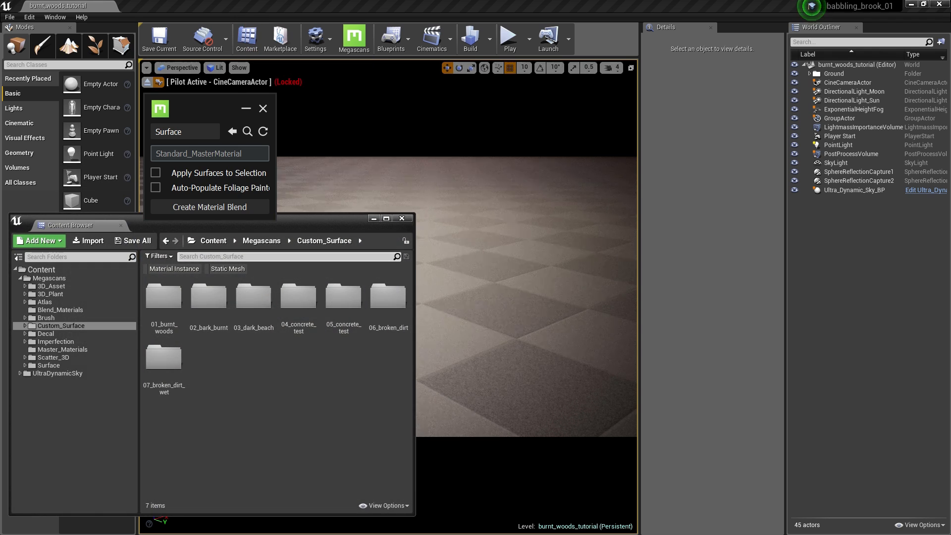
pyautogui.click(354, 39)
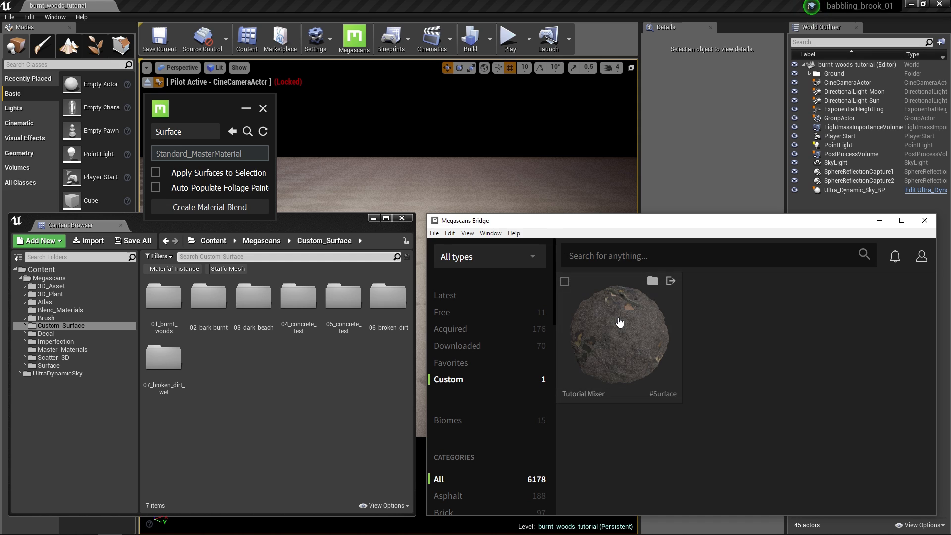
pyautogui.moveTo(671, 280)
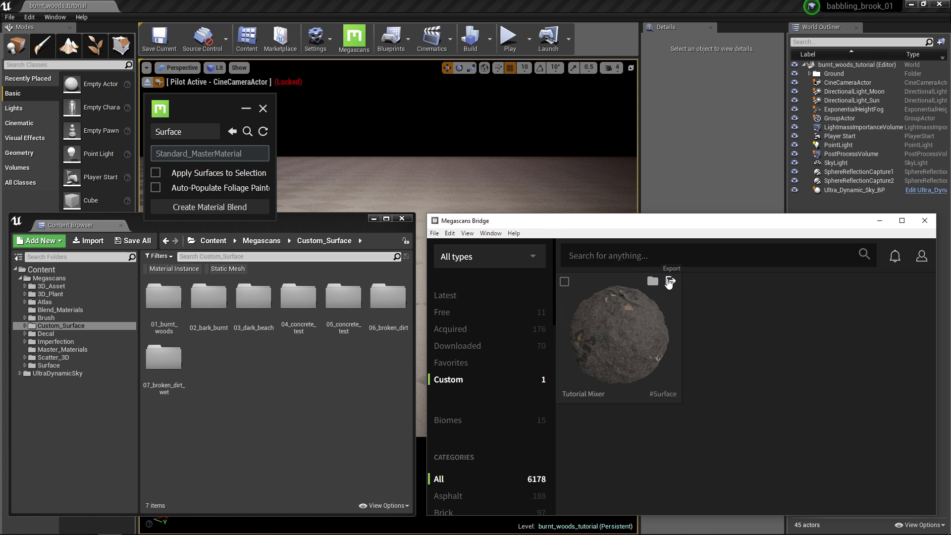
pyautogui.click(669, 281)
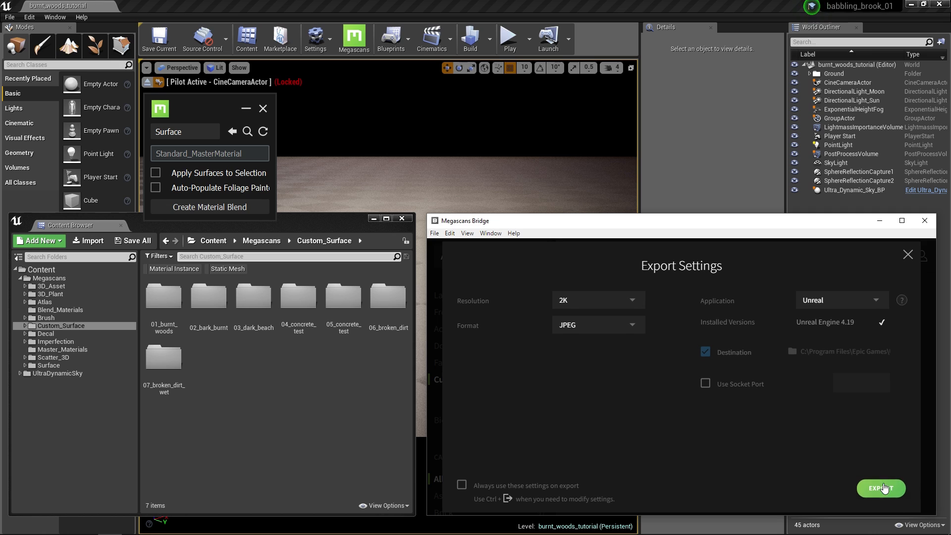
pyautogui.click(881, 488)
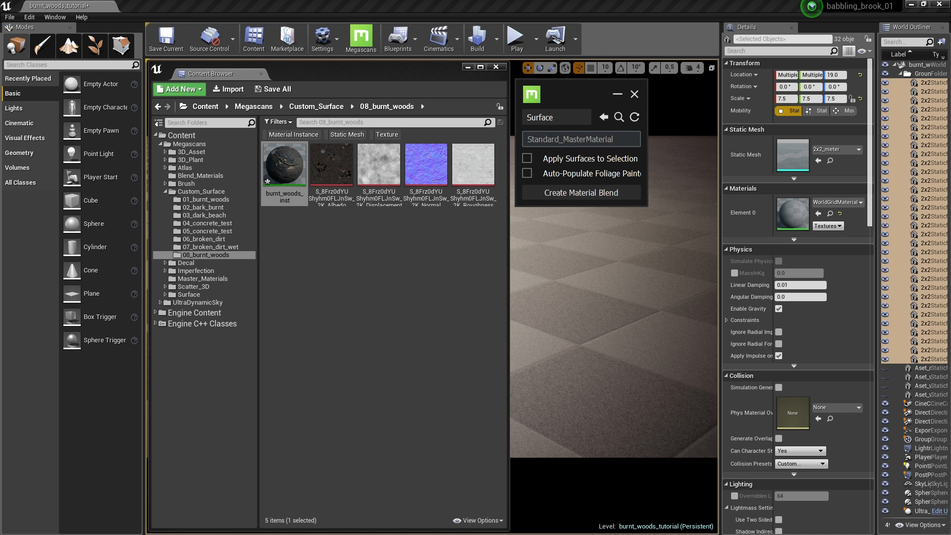
pyautogui.moveTo(332, 309)
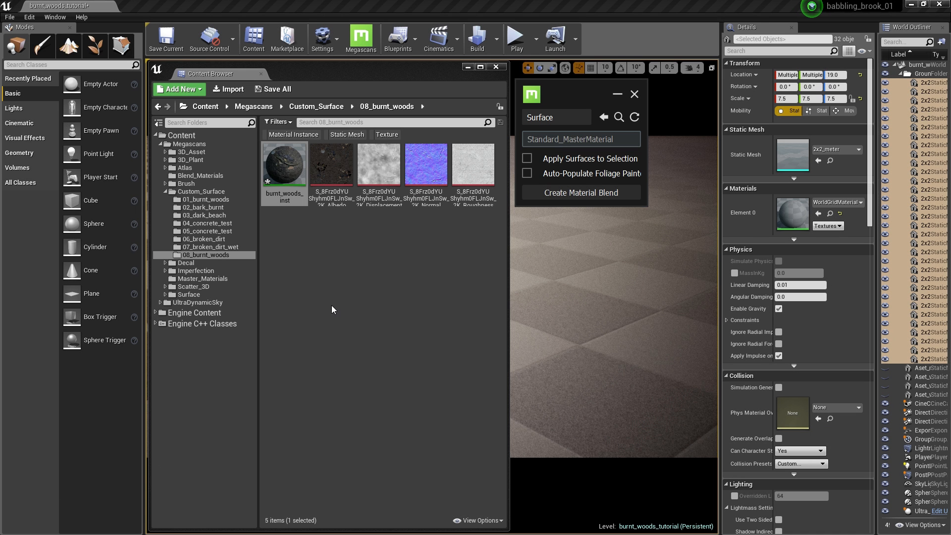
pyautogui.moveTo(405, 225)
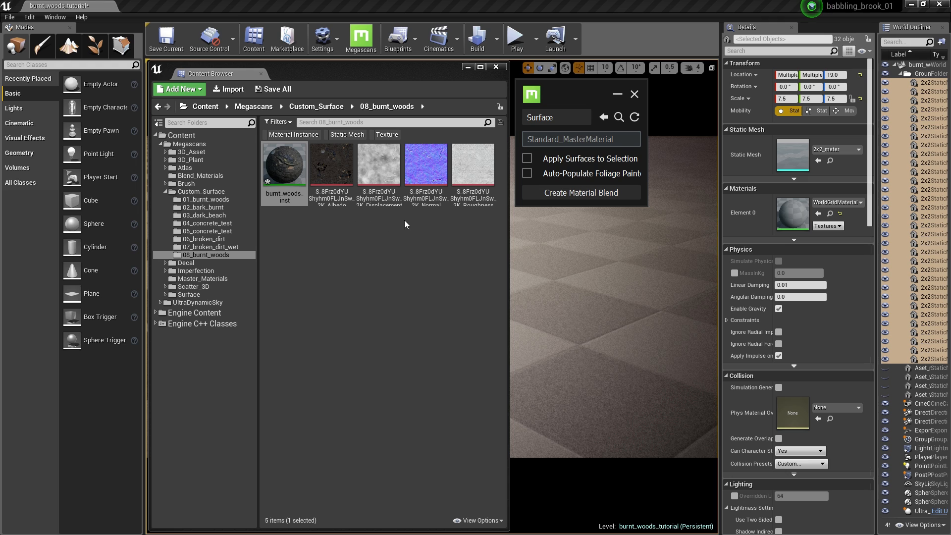
pyautogui.moveTo(348, 244)
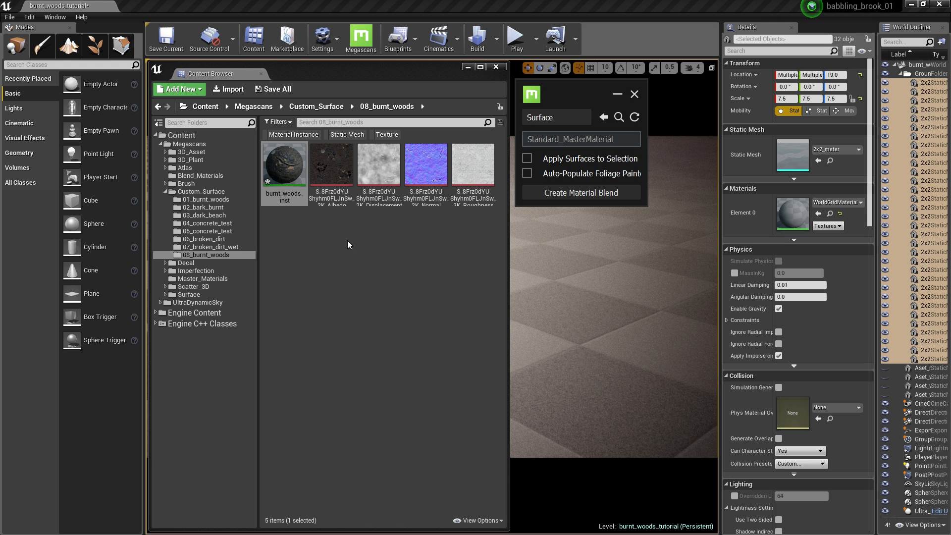
# Edit burnt_woods_inst, reviewing its displacement multiplier and subdivision settings
pyautogui.doubleClick(283, 163)
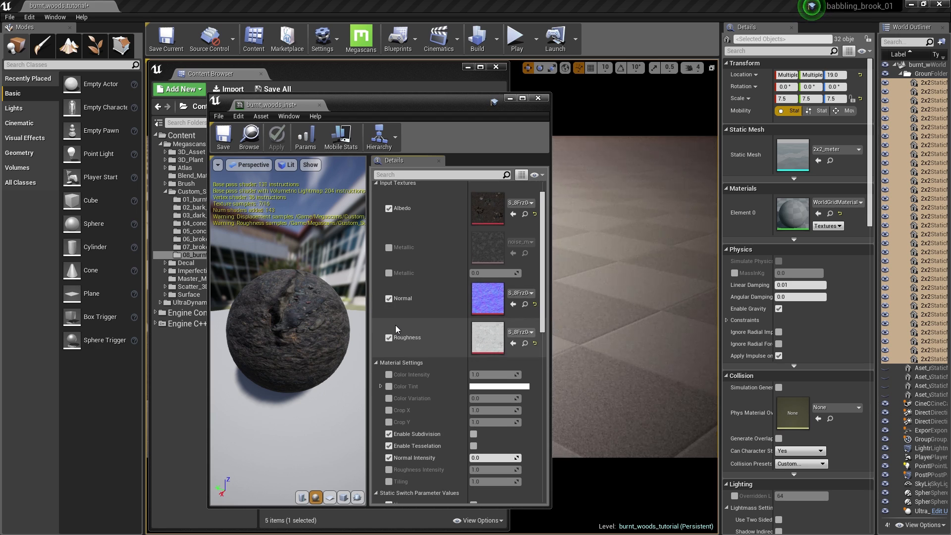
pyautogui.scroll(-3)
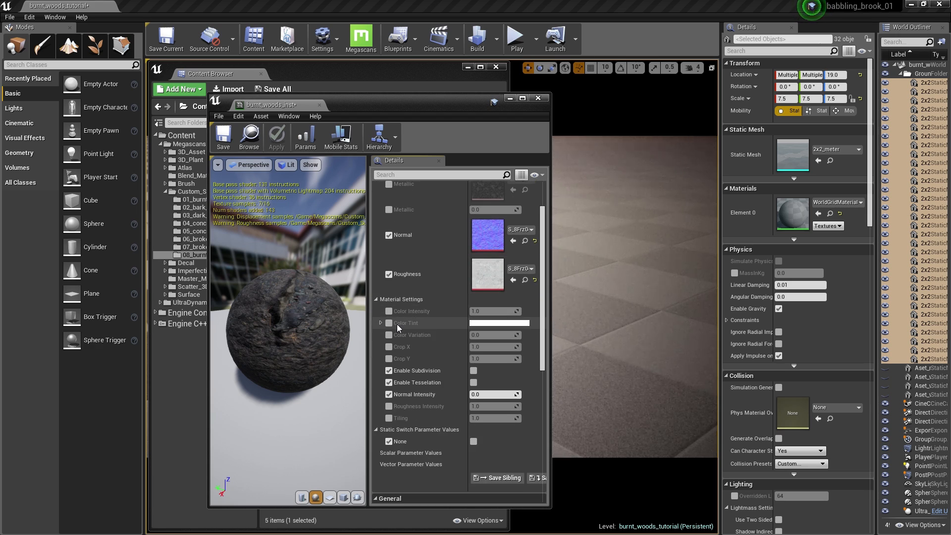
pyautogui.scroll(3)
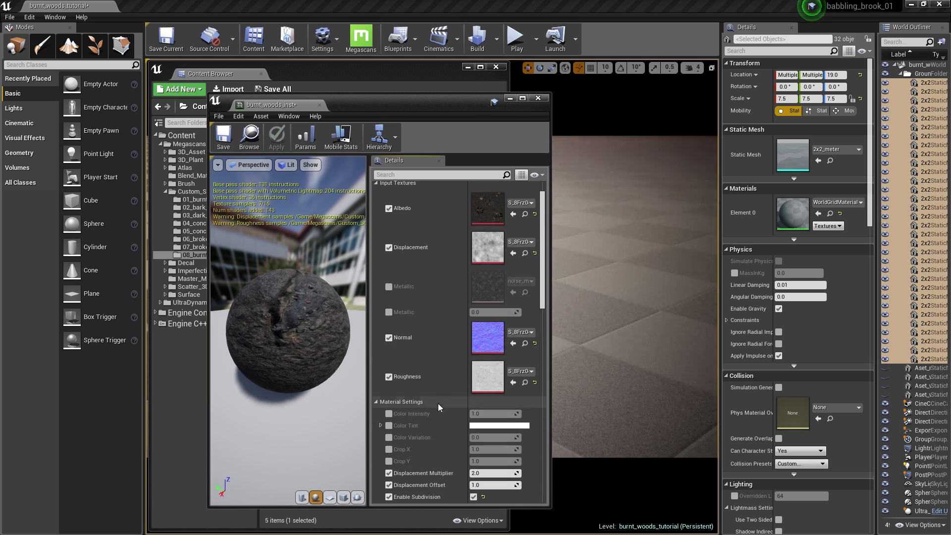
pyautogui.moveTo(488, 248)
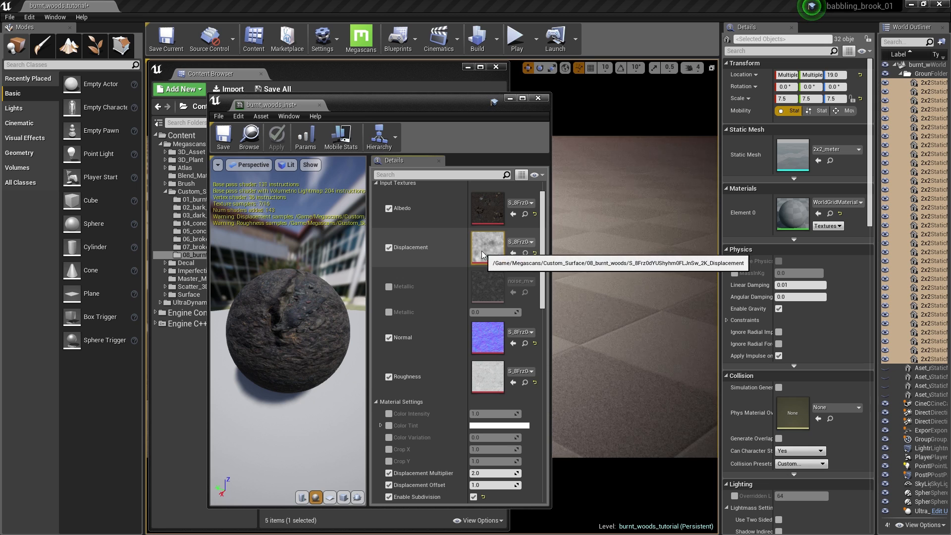
pyautogui.moveTo(540, 112)
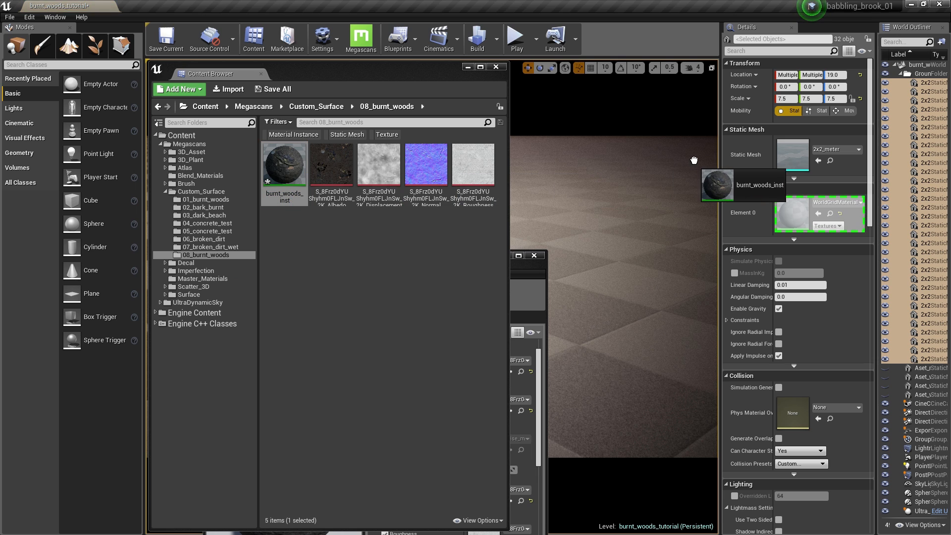
# Reopen burnt_woods_inst and adjust its Material Settings for the ground tiles
pyautogui.doubleClick(284, 165)
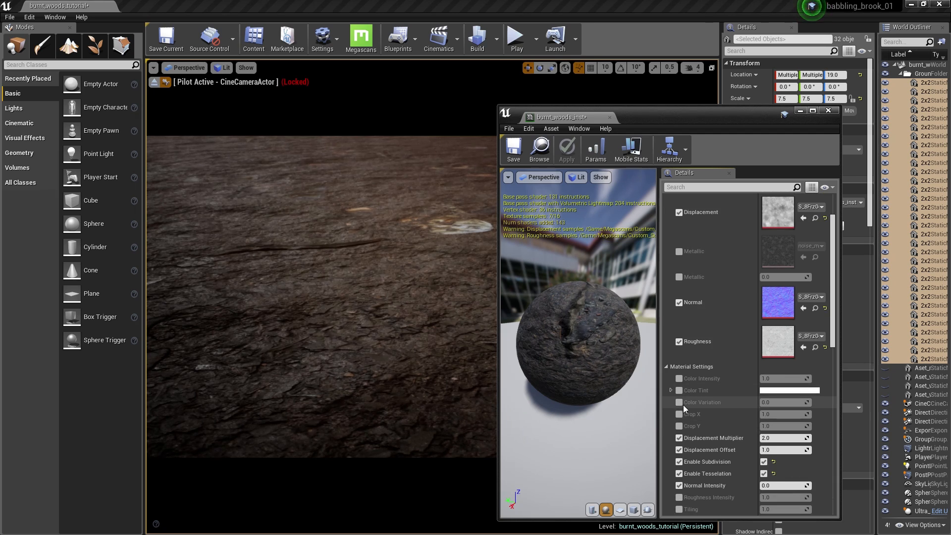
pyautogui.click(679, 379)
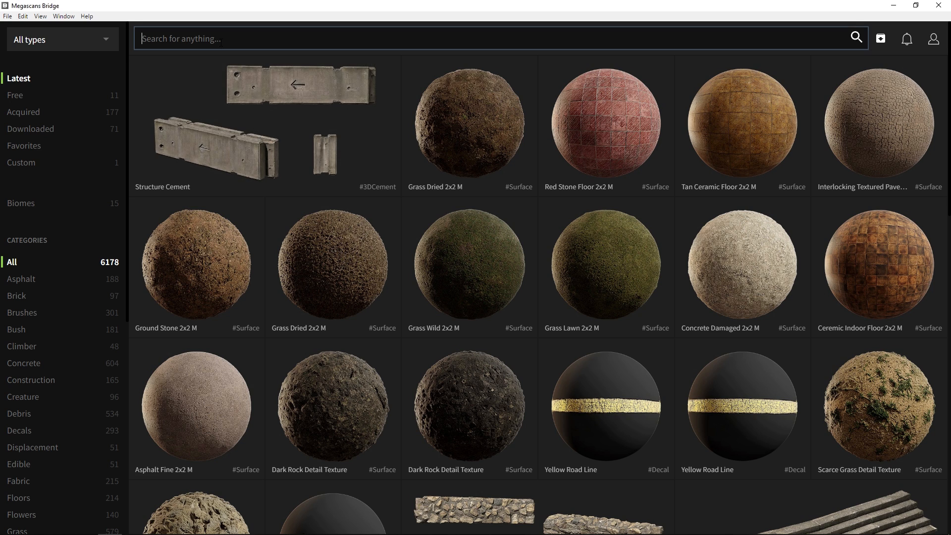
# Search Bridge for 'ash' and preview Coal Ash, Powdered Ash and Sand Sand with download settings
pyautogui.write('ash')
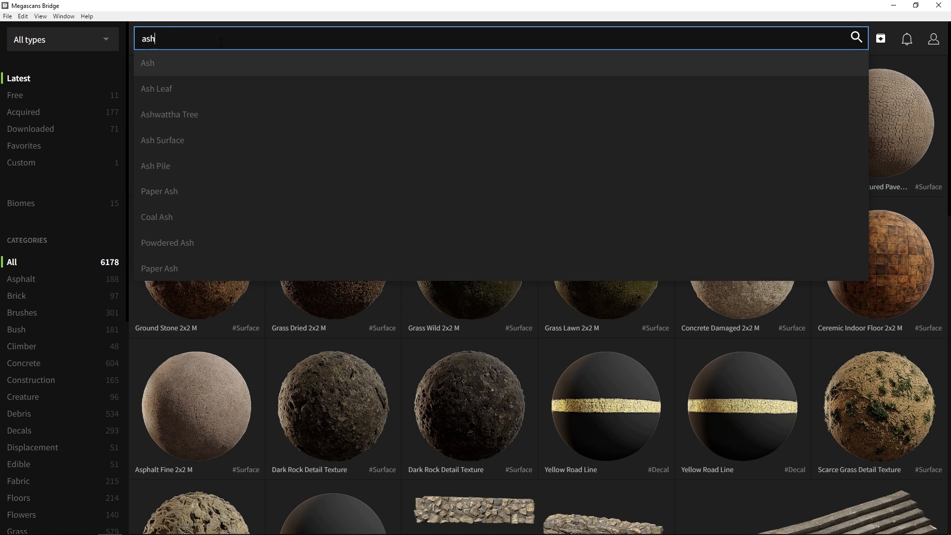
pyautogui.click(148, 62)
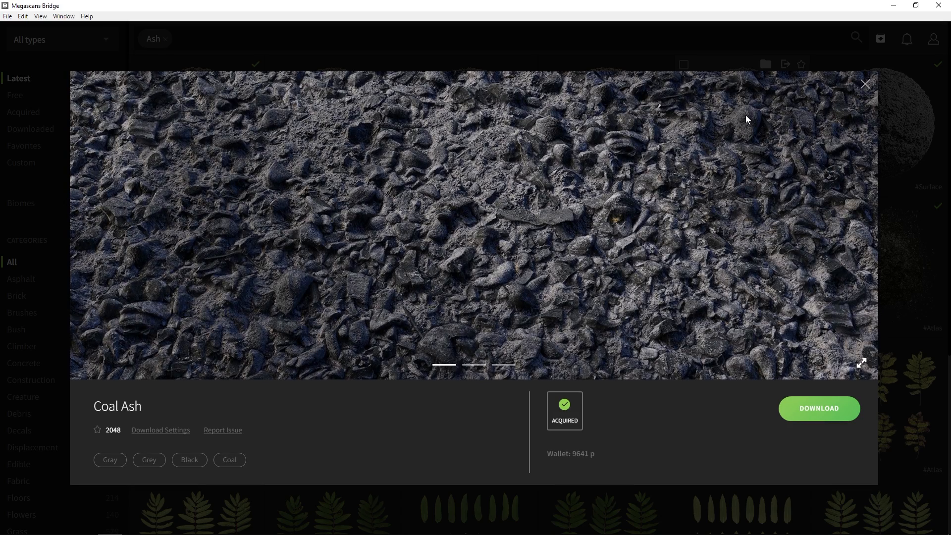
pyautogui.click(866, 83)
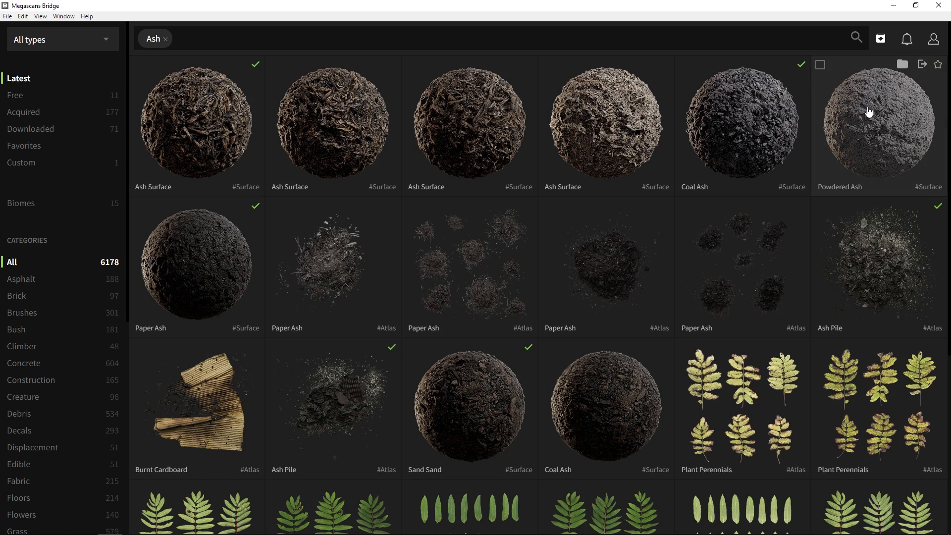
pyautogui.click(877, 121)
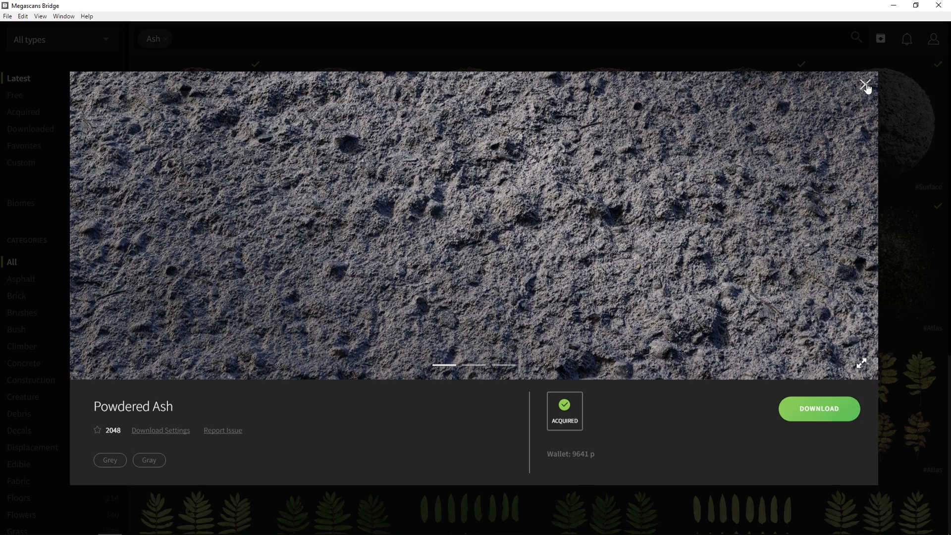
pyautogui.click(865, 84)
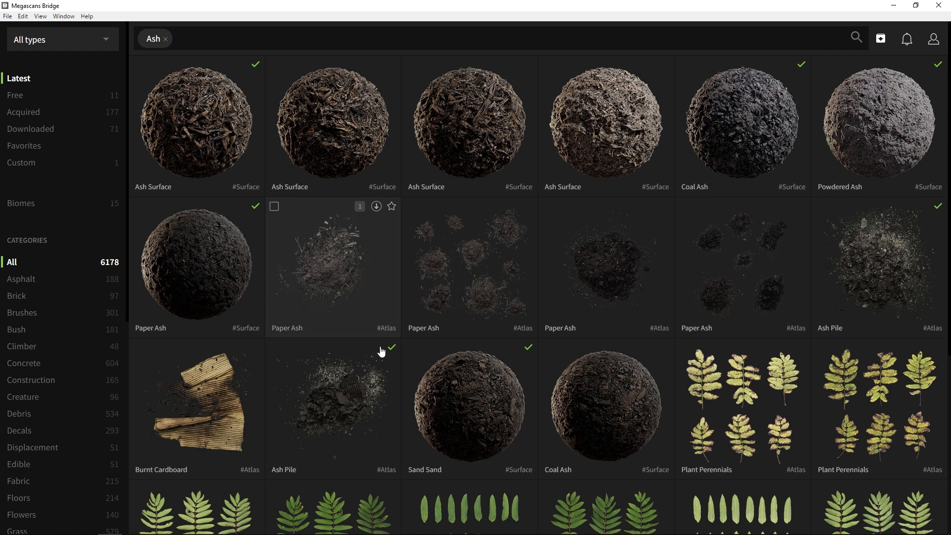
pyautogui.click(469, 406)
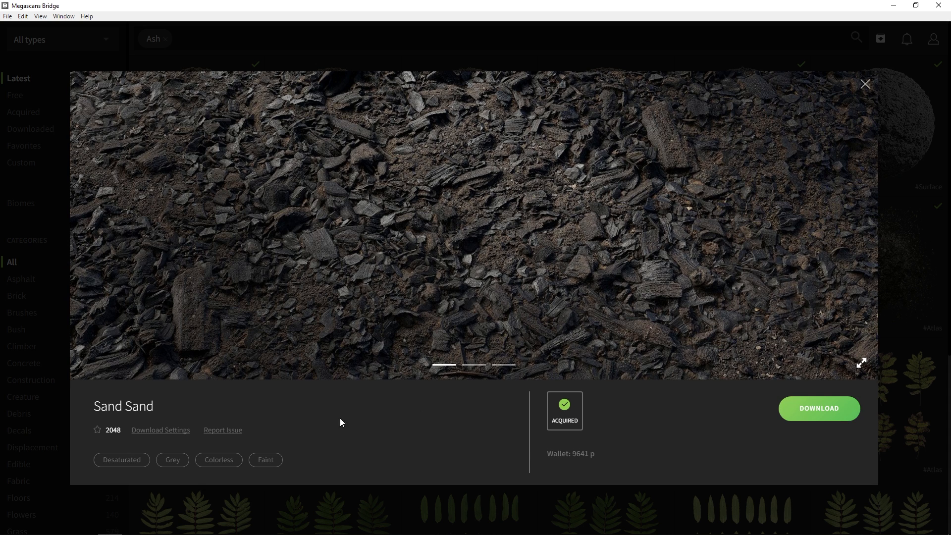
pyautogui.click(161, 430)
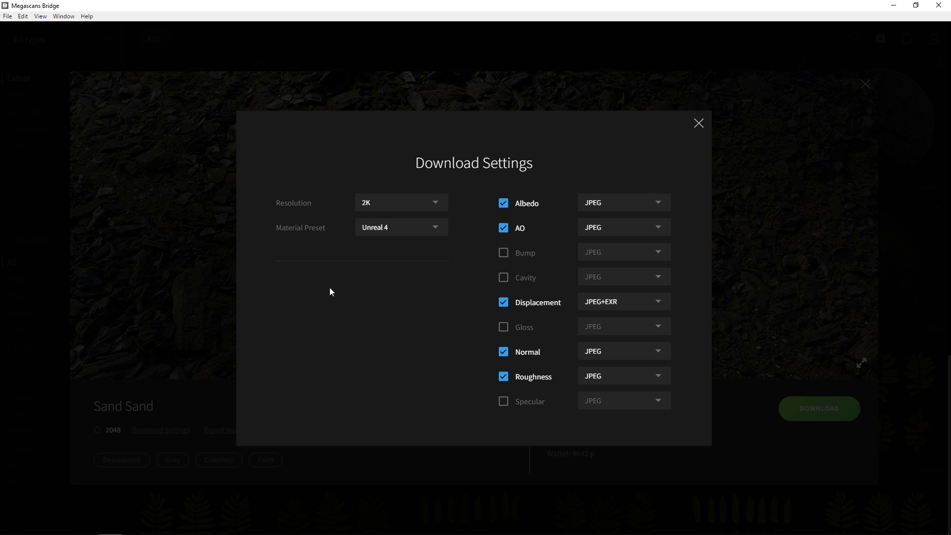
pyautogui.moveTo(699, 124)
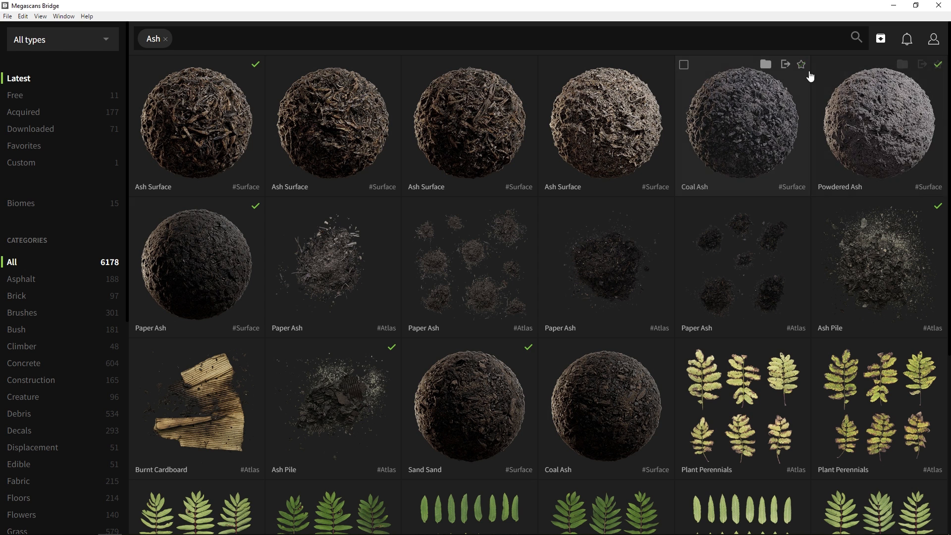
# Select Coal Ash, Powdered Ash and Sand Sand and export them to Unreal
pyautogui.click(683, 64)
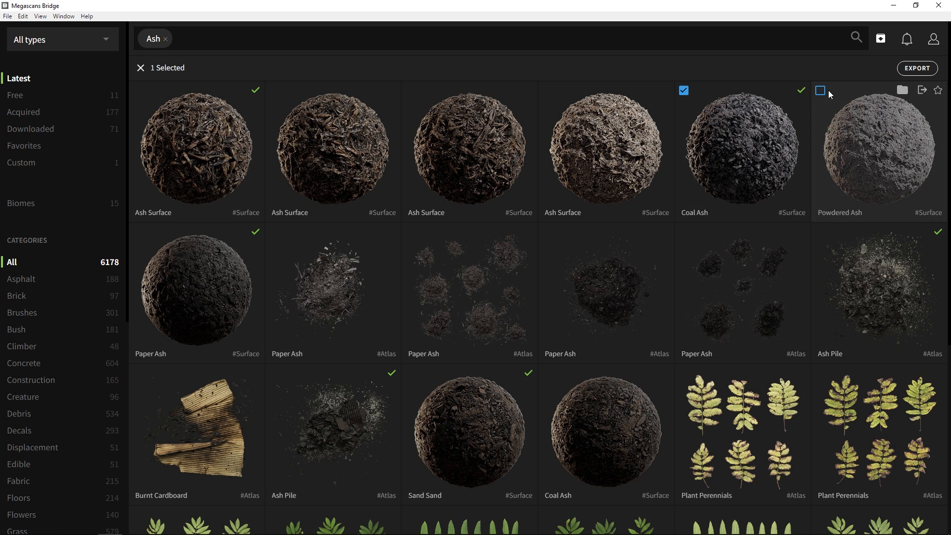
pyautogui.click(821, 90)
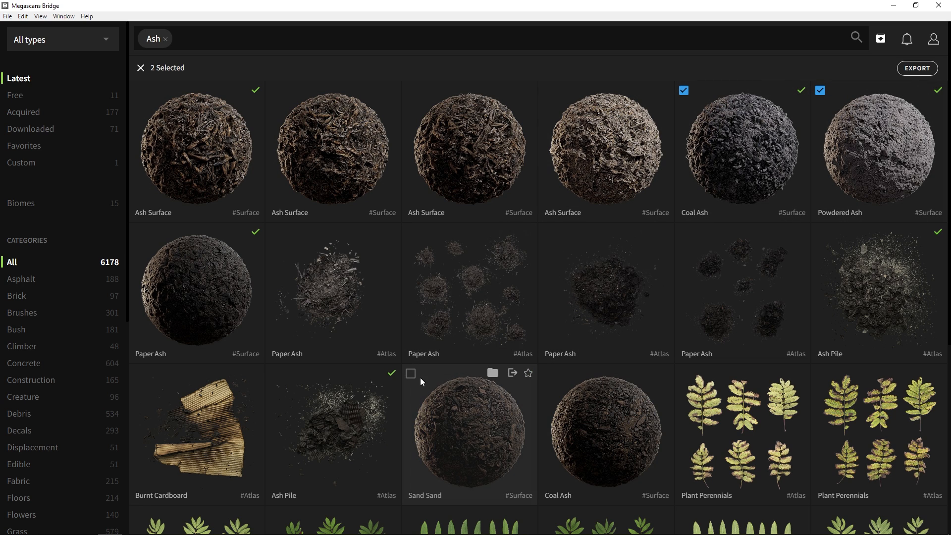
pyautogui.click(411, 374)
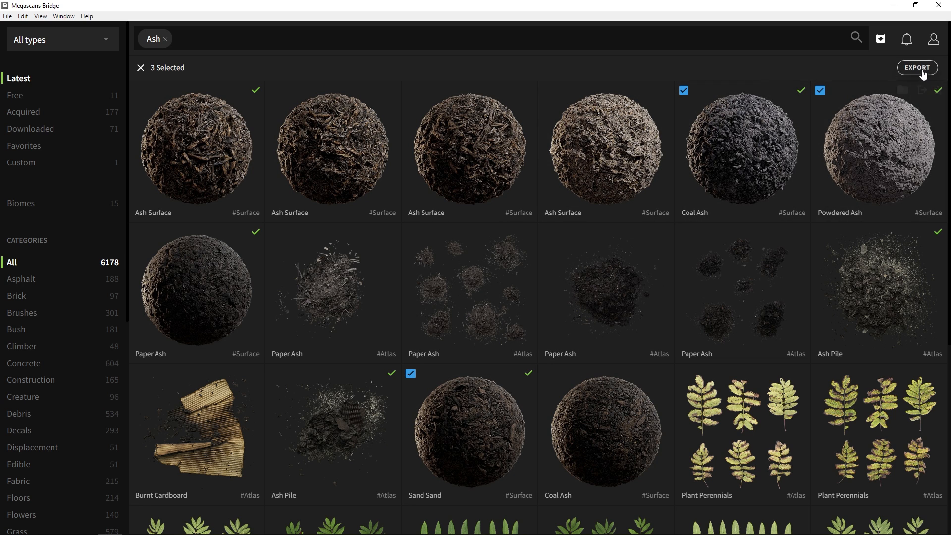
pyautogui.click(918, 68)
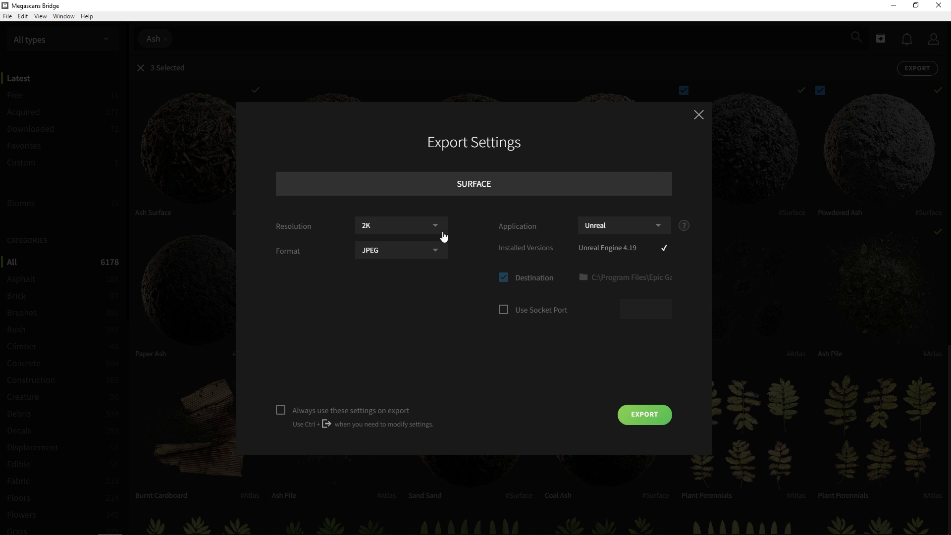
pyautogui.click(644, 415)
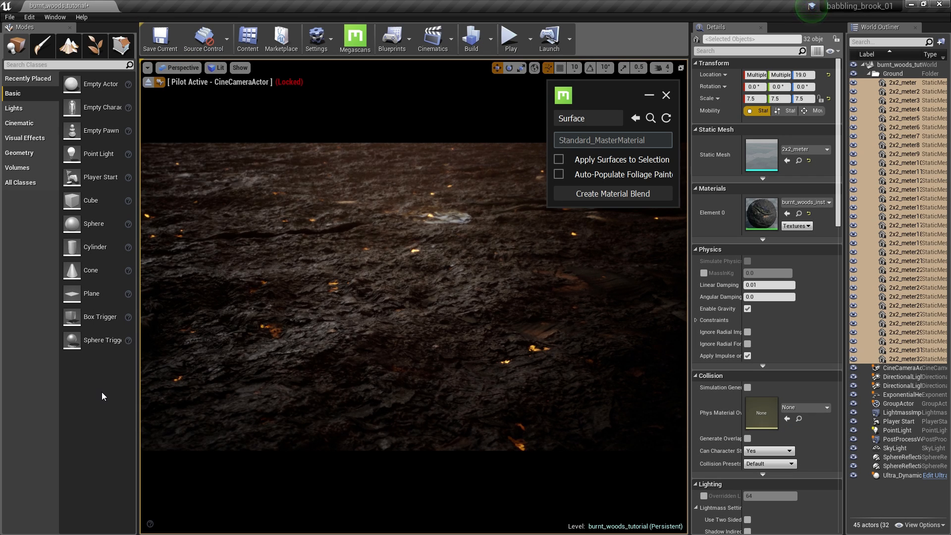
pyautogui.moveTo(133, 391)
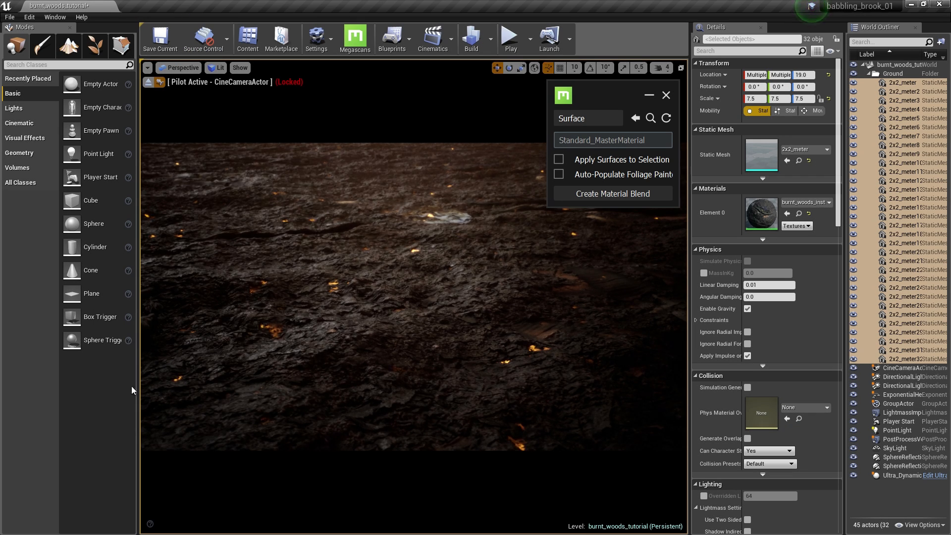
pyautogui.moveTo(800, 213)
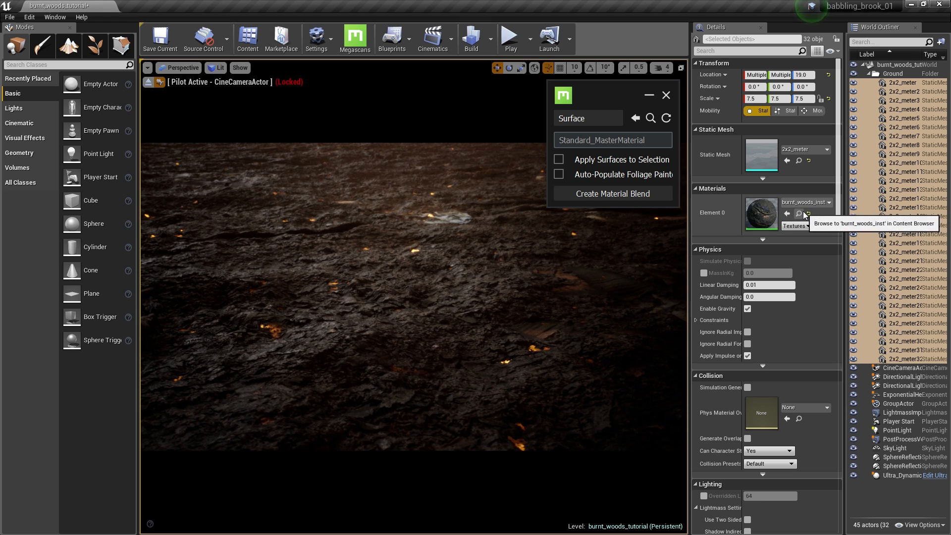
# Locate burnt_woods_inst among the Megascans project assets
pyautogui.click(799, 213)
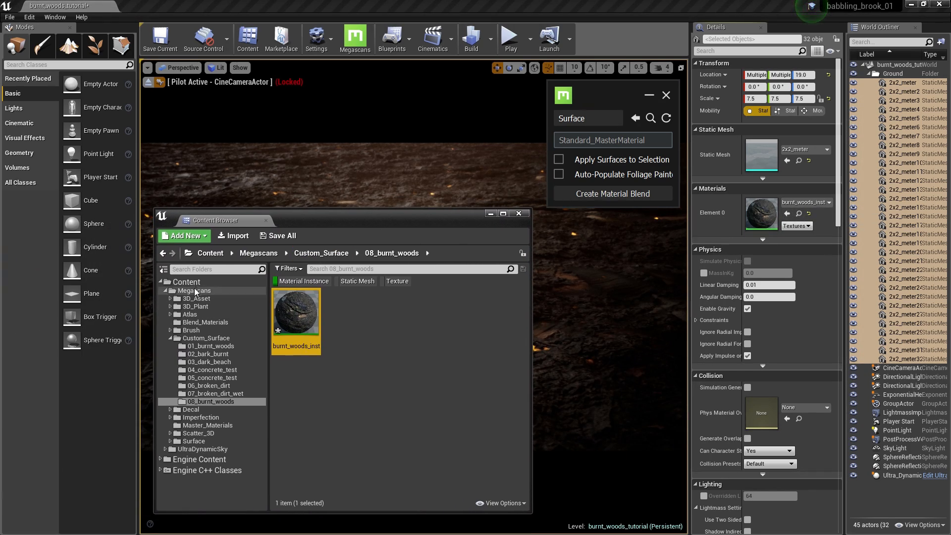
pyautogui.click(196, 274)
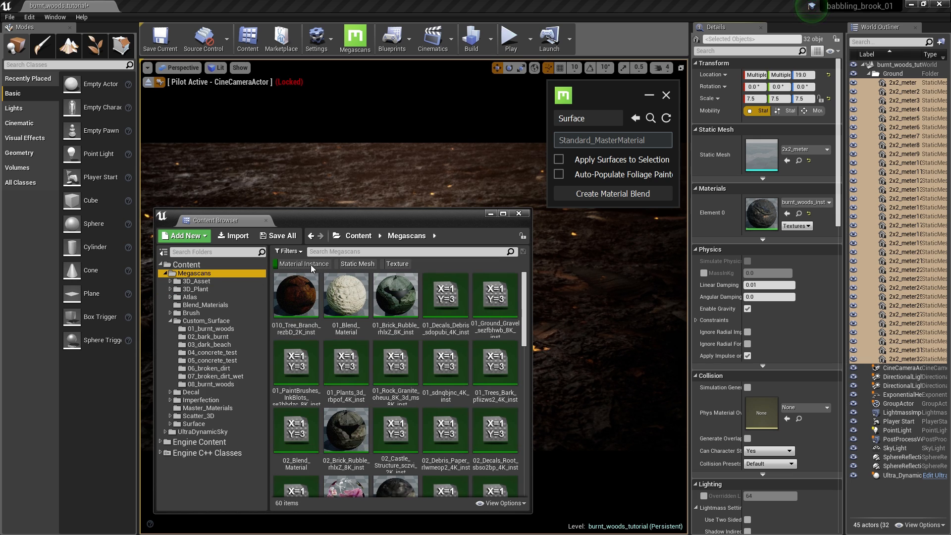
pyautogui.scroll(-3)
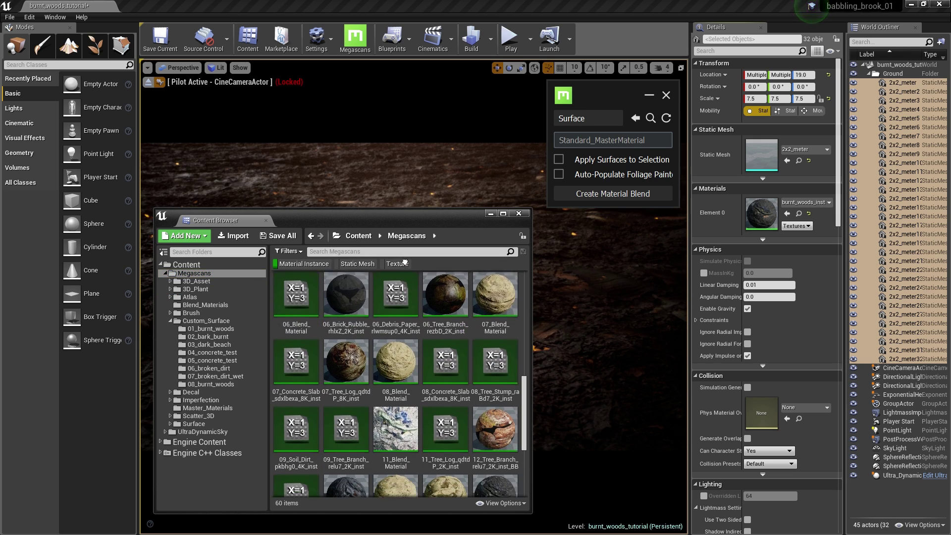
pyautogui.scroll(-3)
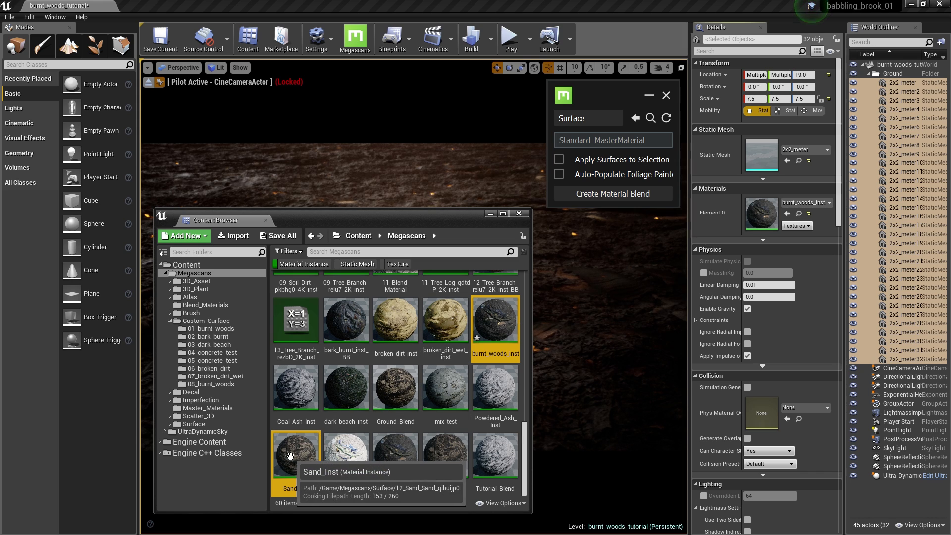
# Create a material blend of burnt woods and sand and rename it Terrain_Blend
pyautogui.click(204, 304)
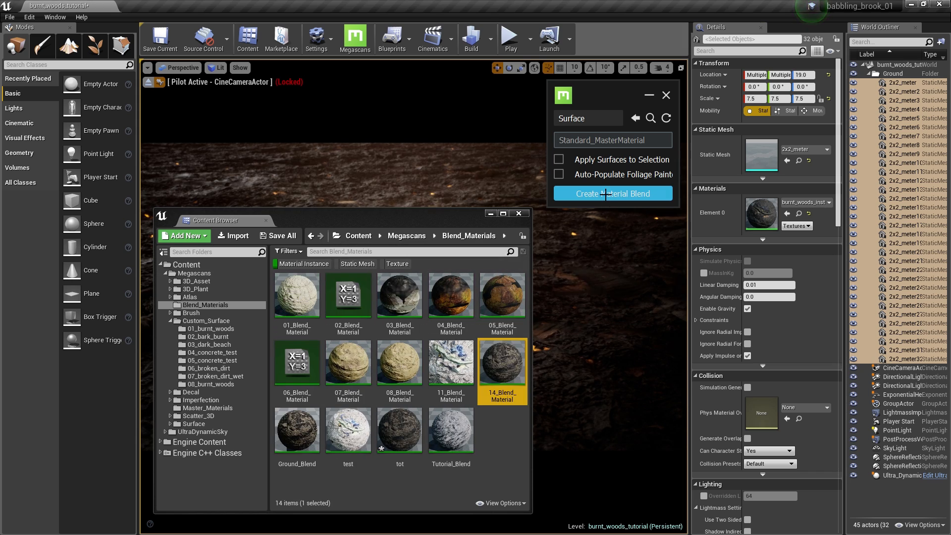
pyautogui.rightClick(501, 364)
pyautogui.write('Terrain_B')
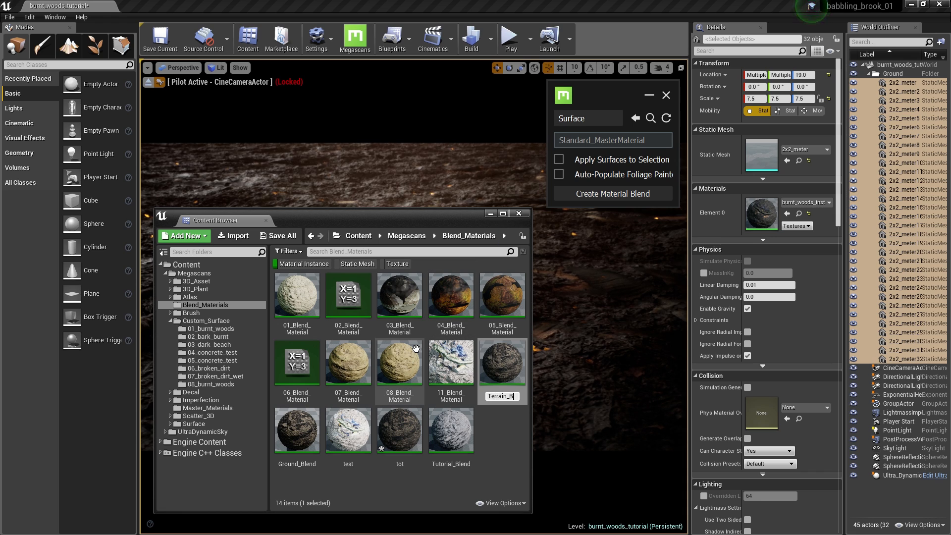
pyautogui.click(296, 431)
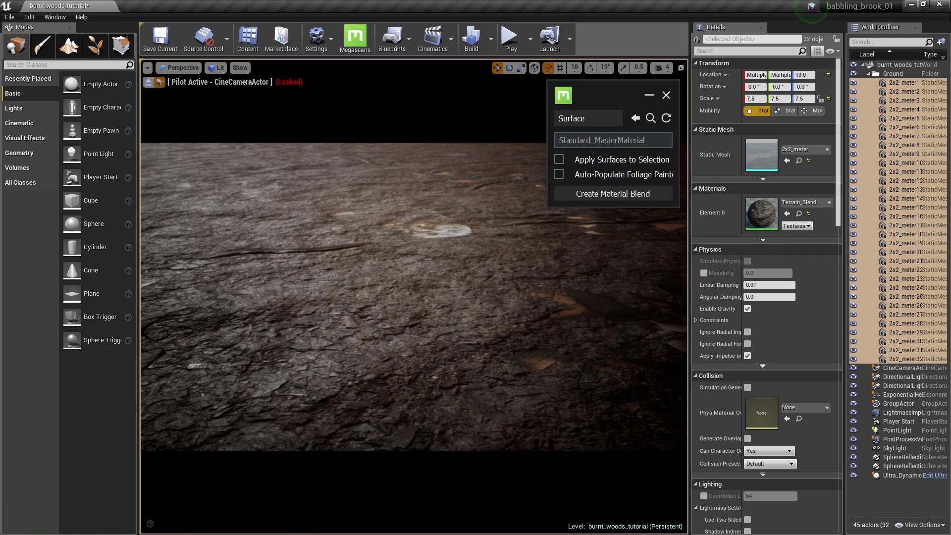
pyautogui.moveTo(453, 367)
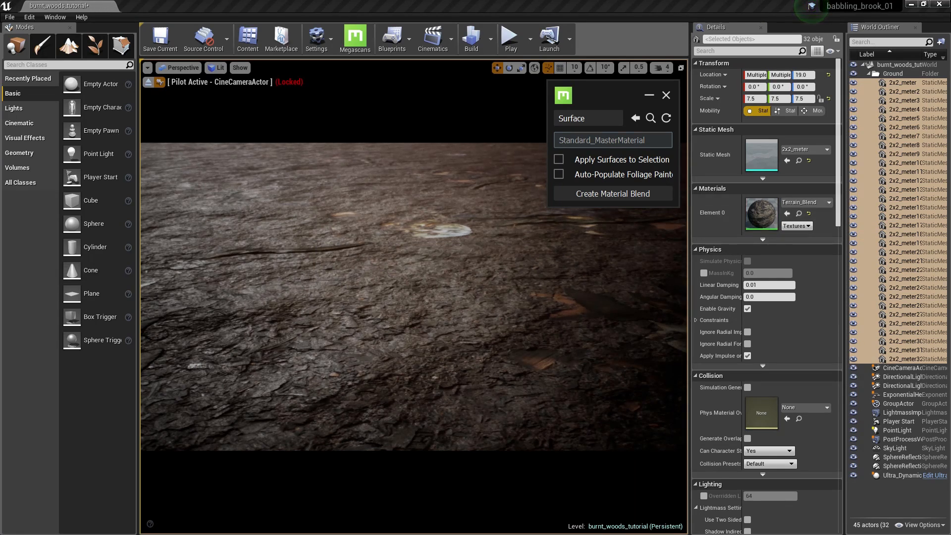
# Open the Terrain_Blend material instance in its editor
pyautogui.doubleClick(760, 214)
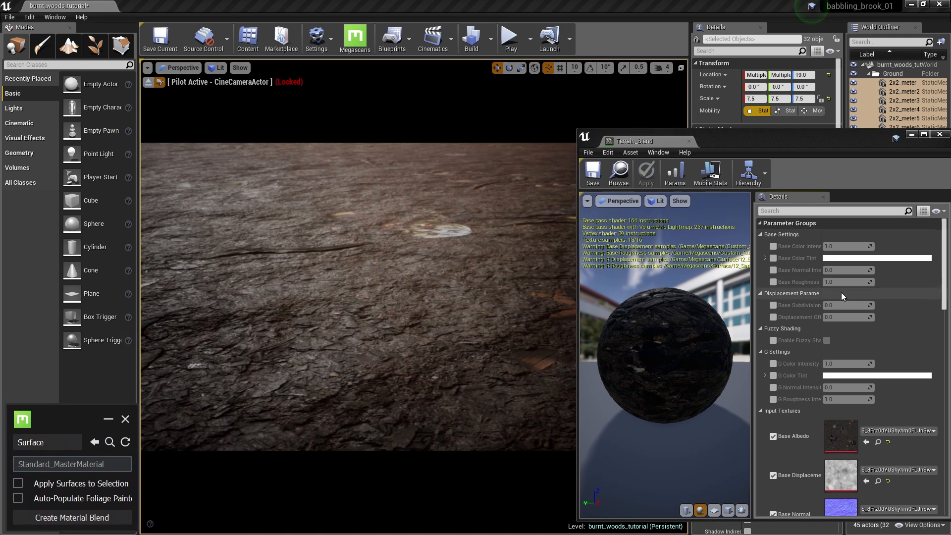
# Override displacement offset 13, base subdivision 25 and the G layer normal intensity
pyautogui.click(774, 317)
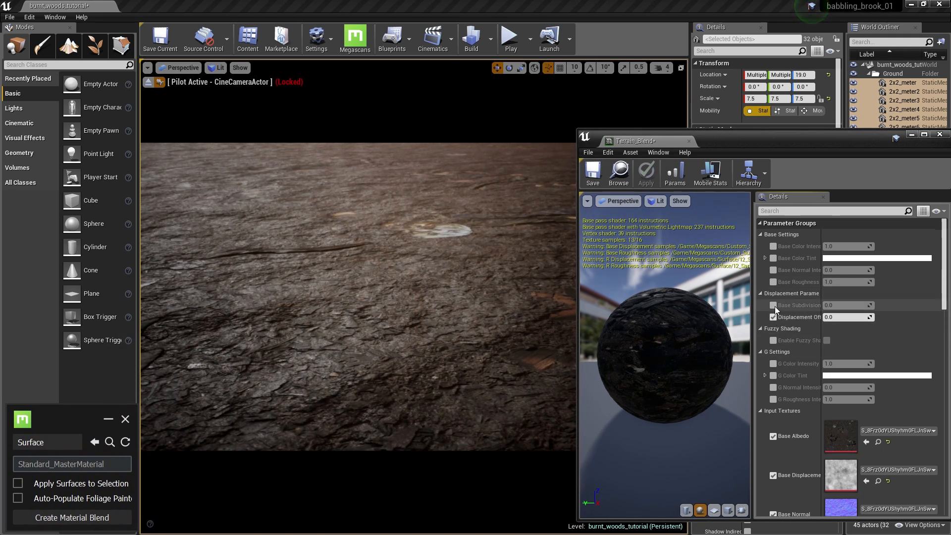
pyautogui.click(774, 305)
pyautogui.write('25')
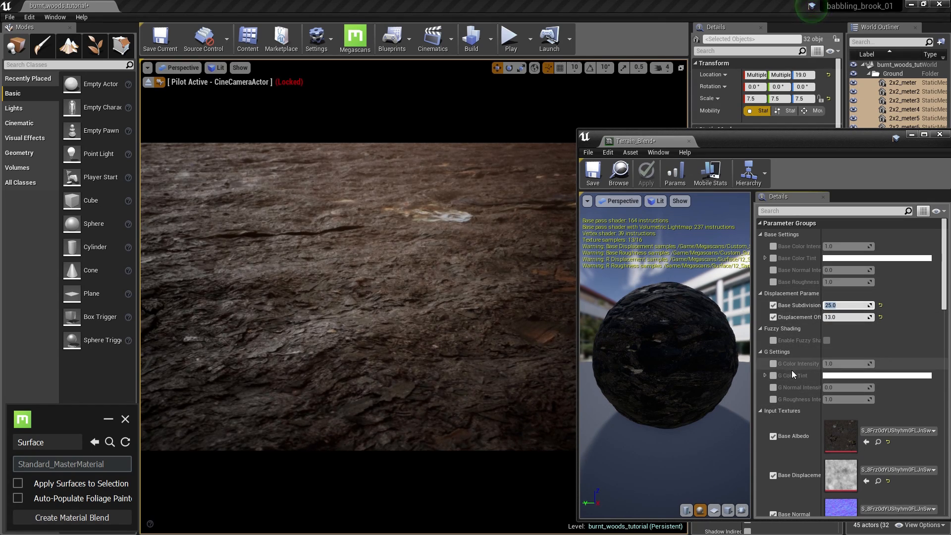
pyautogui.click(771, 387)
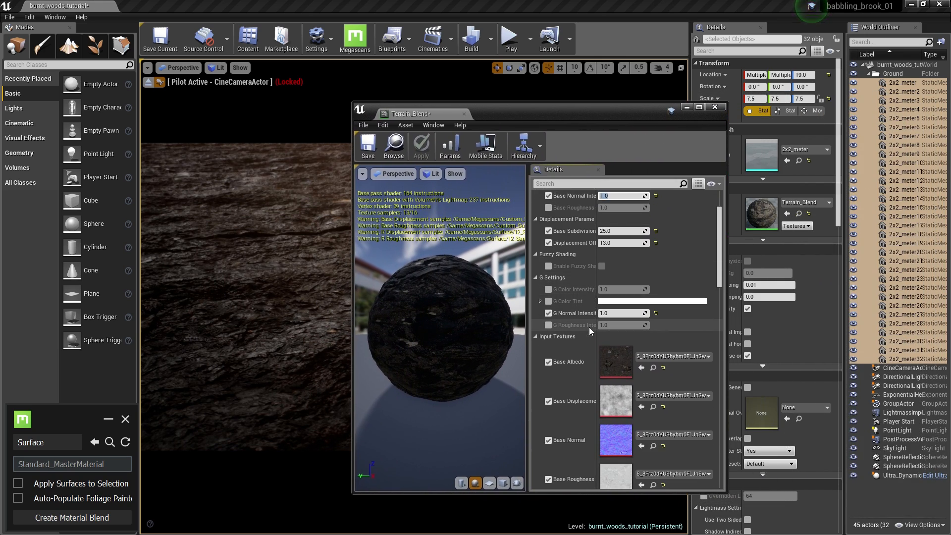
# Override the Static Switch Parameter further down and turn it on
pyautogui.scroll(-3)
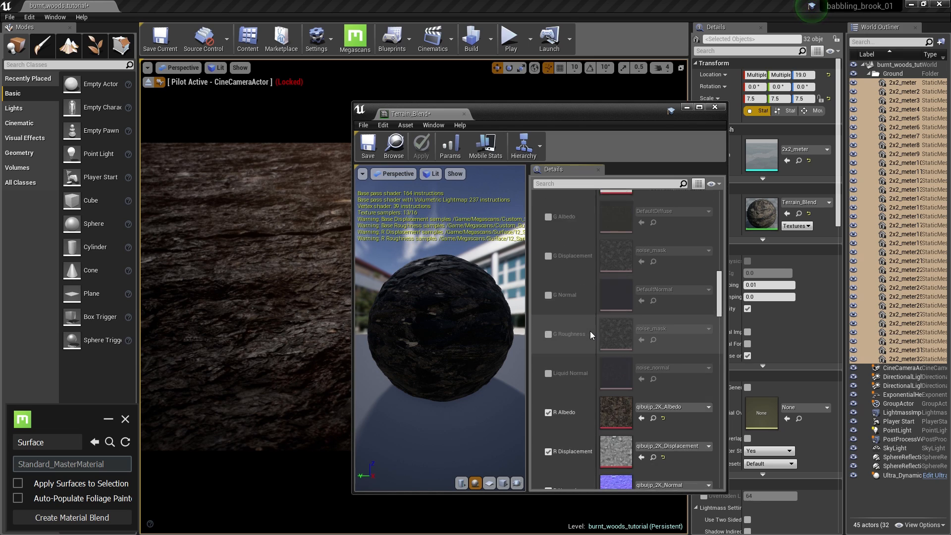
pyautogui.scroll(-3)
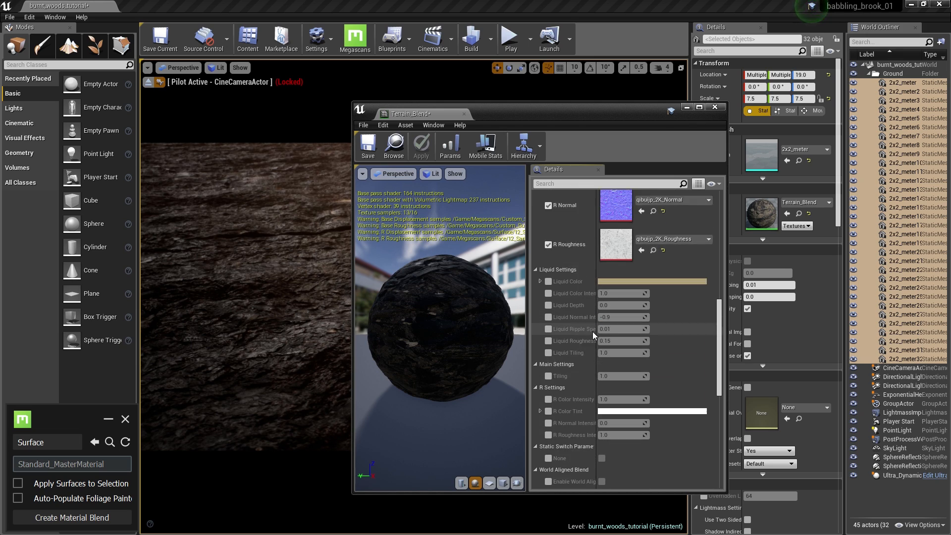
pyautogui.scroll(-3)
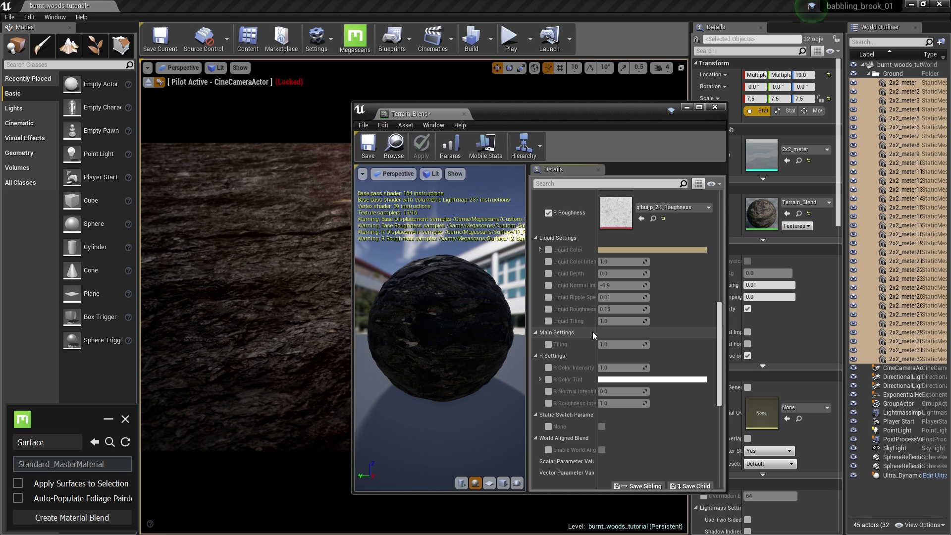
pyautogui.click(548, 426)
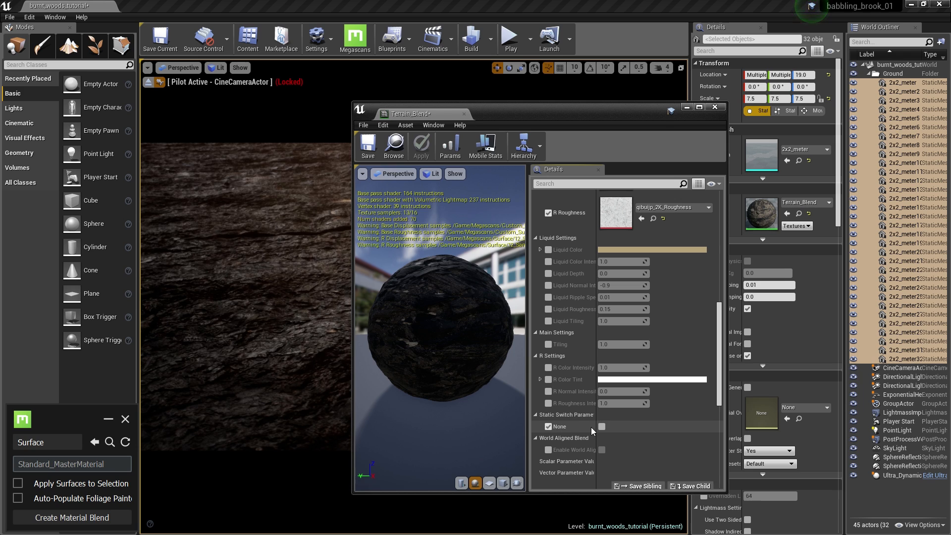
pyautogui.click(602, 426)
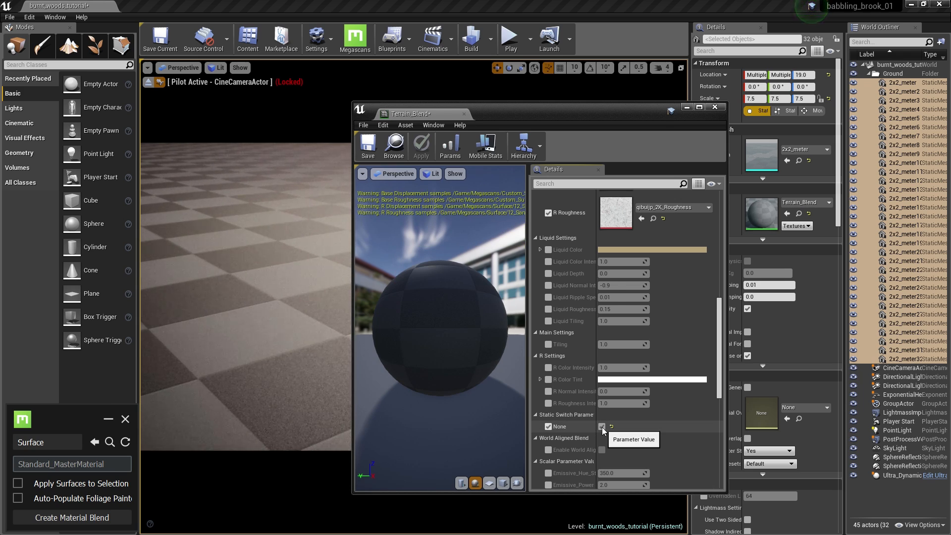
# Close the instance editor so embers show on the ground and enter Mesh Paint mode
pyautogui.click(422, 145)
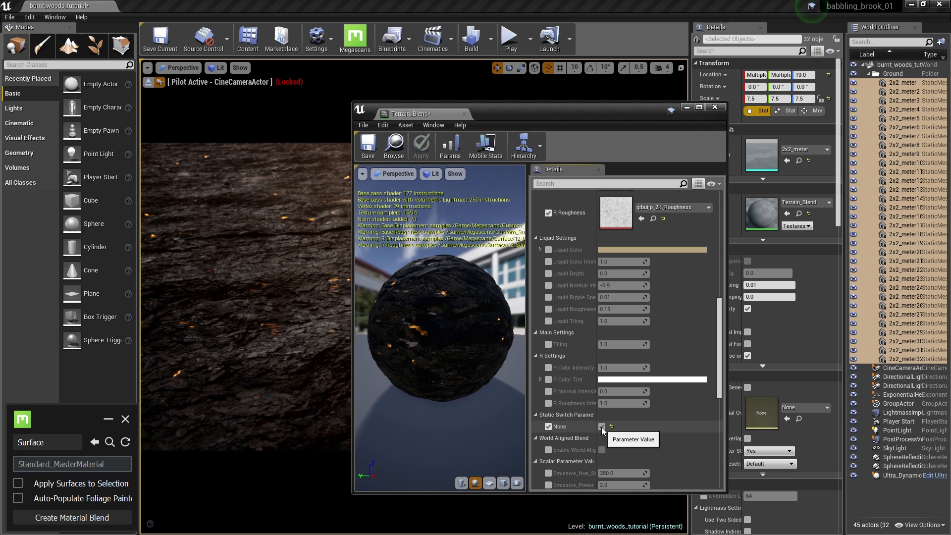
pyautogui.click(714, 107)
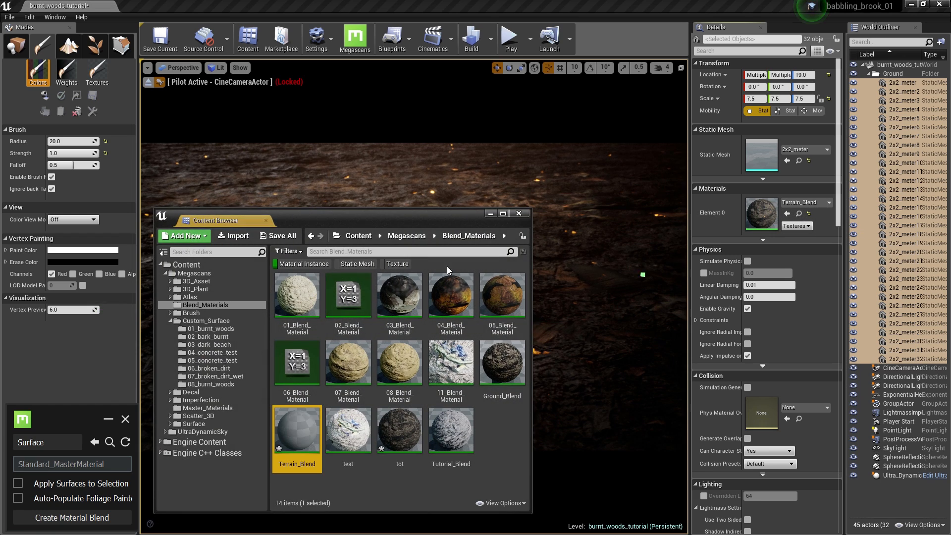
# Reopen Terrain_Blend and override R Color Intensity at about 0.638
pyautogui.doubleClick(296, 431)
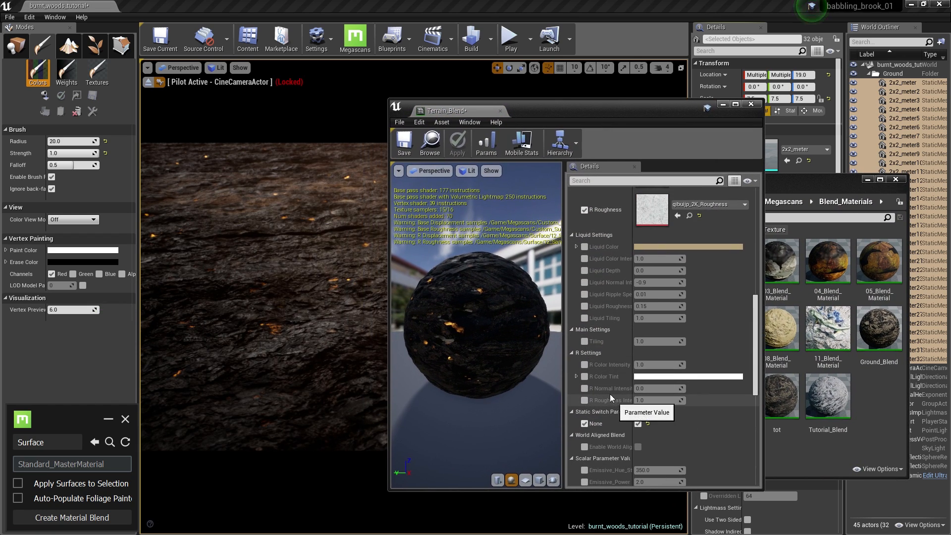
pyautogui.click(584, 365)
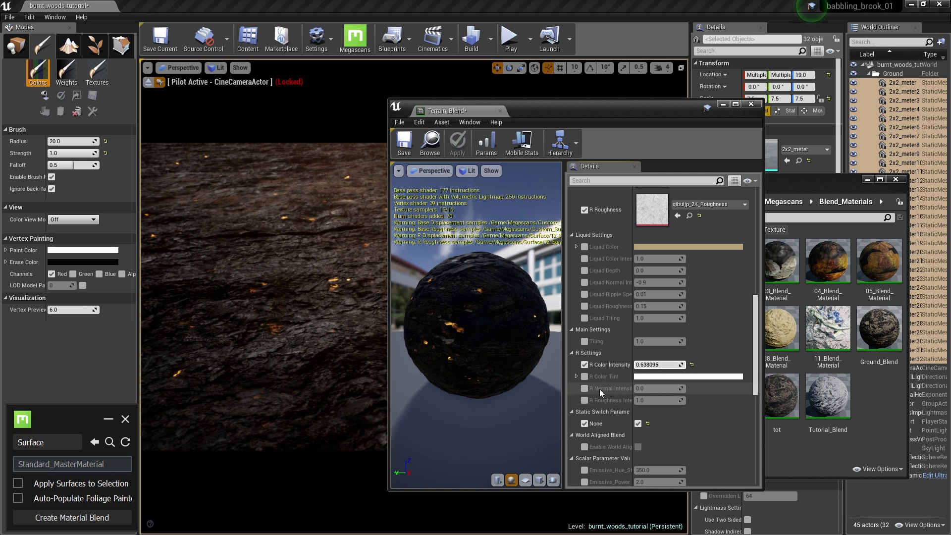
pyautogui.click(585, 400)
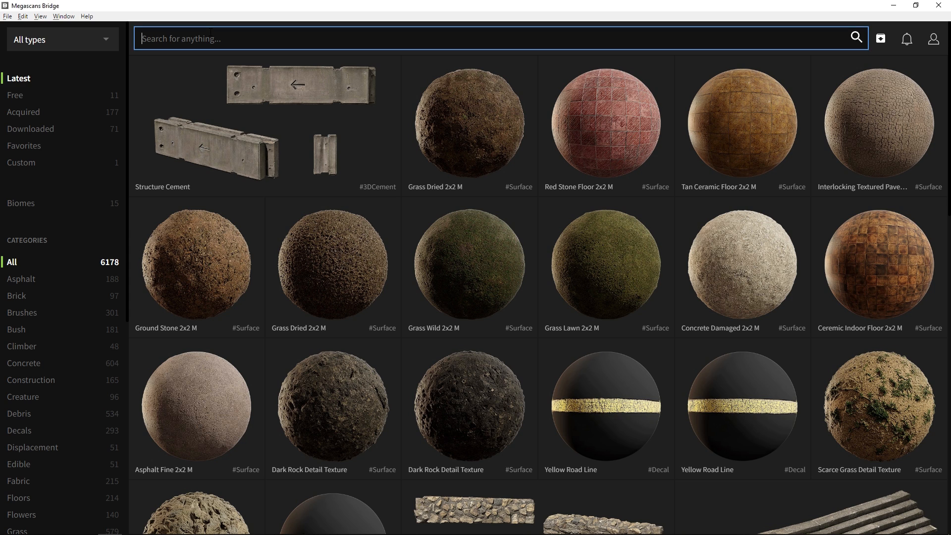
# Search 'Rubble' and review Concrete Rubble's download settings with the Unreal 4 preset
pyautogui.write('Rubble')
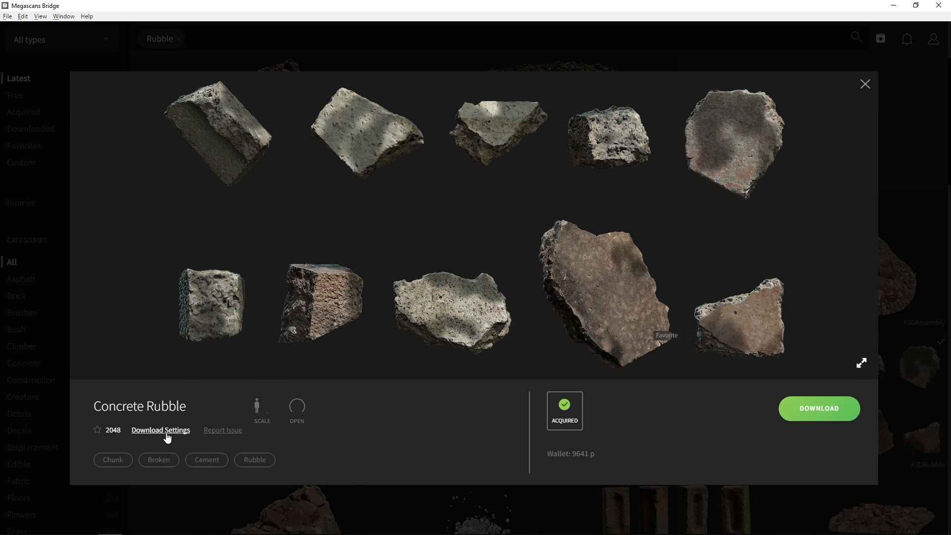
pyautogui.click(160, 430)
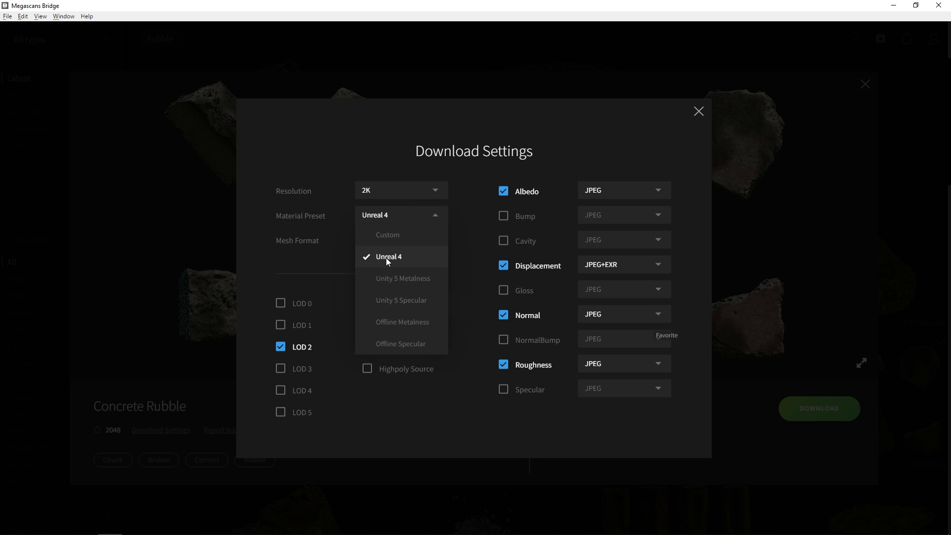
pyautogui.click(388, 256)
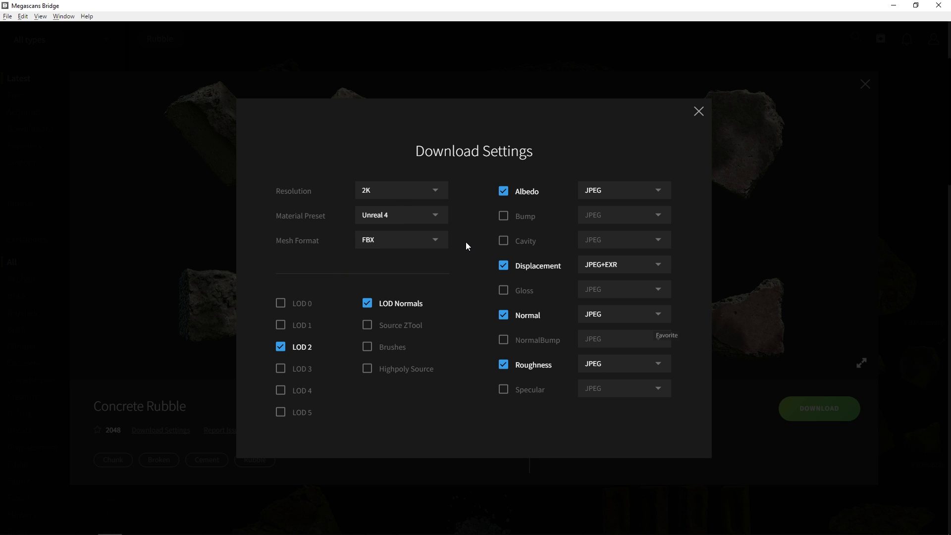
pyautogui.click(699, 111)
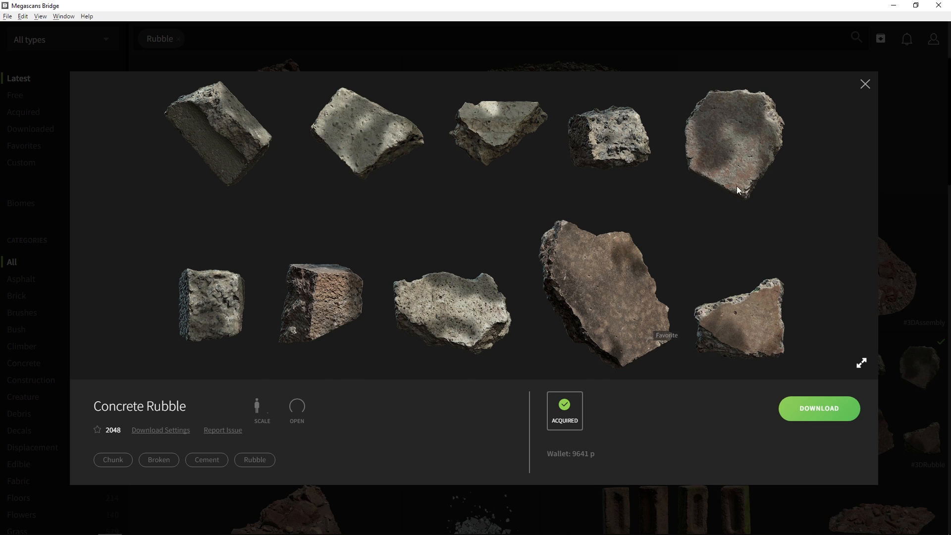
# Download Concrete Rubble, close its preview and tick it for export
pyautogui.click(819, 409)
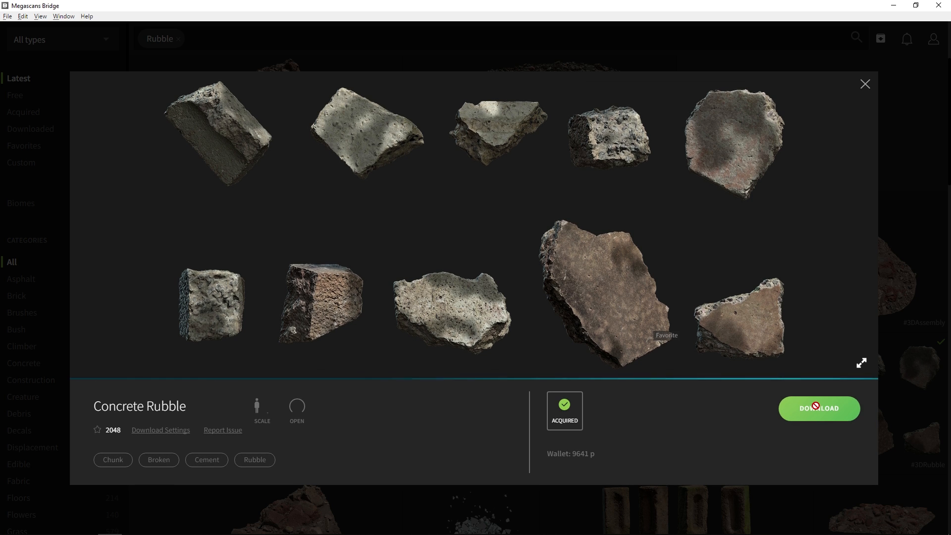
pyautogui.click(819, 408)
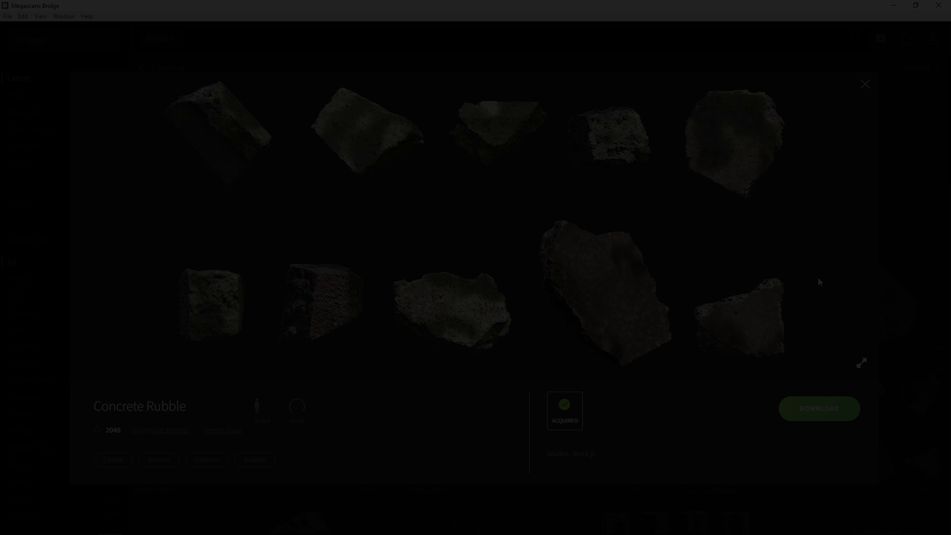
pyautogui.click(864, 83)
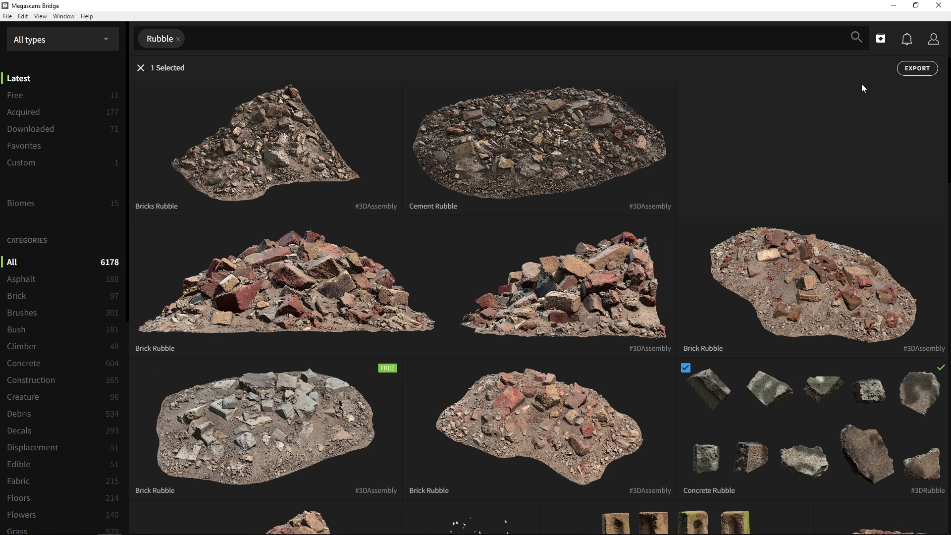
pyautogui.moveTo(914, 373)
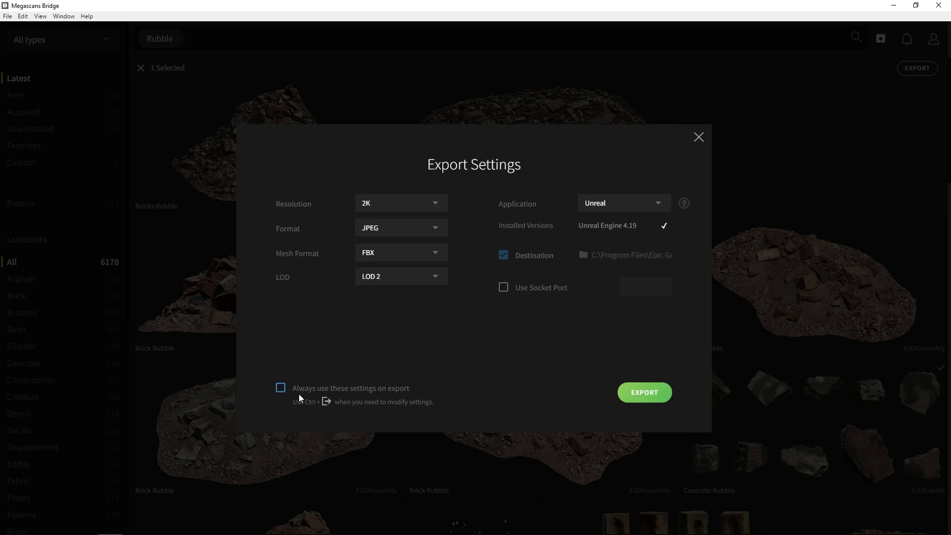
# Keep 'Always use these settings' ticked and export the rubble to Unreal 4.19 at 2K, LOD 2
pyautogui.click(280, 387)
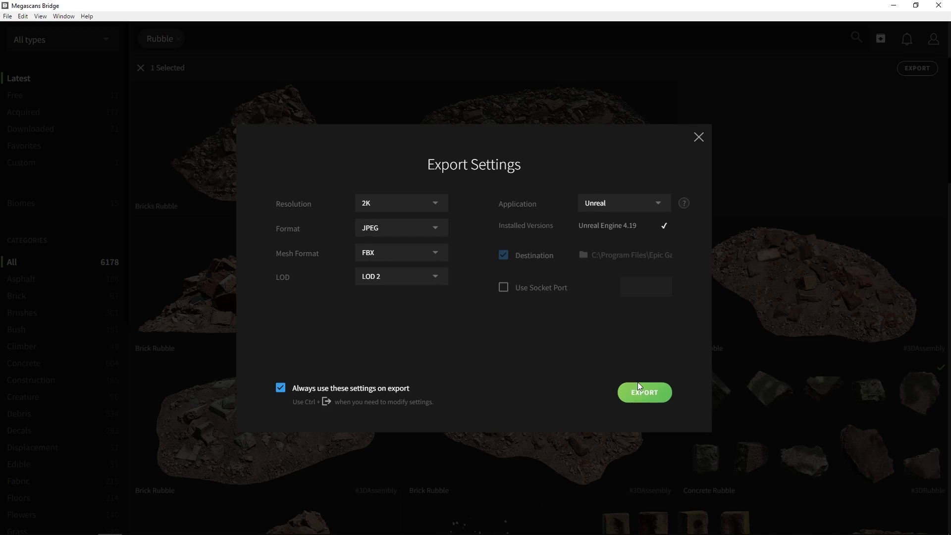
pyautogui.click(644, 392)
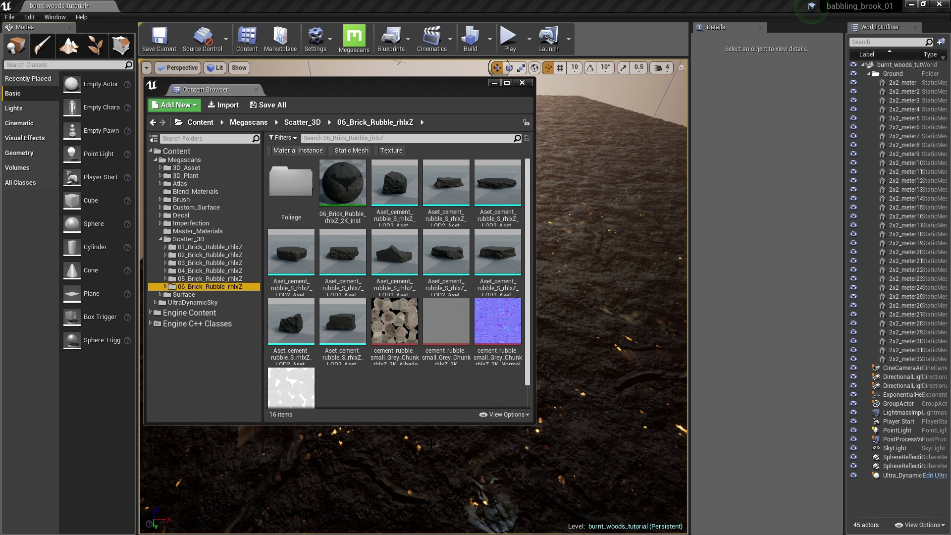
pyautogui.moveTo(433, 423)
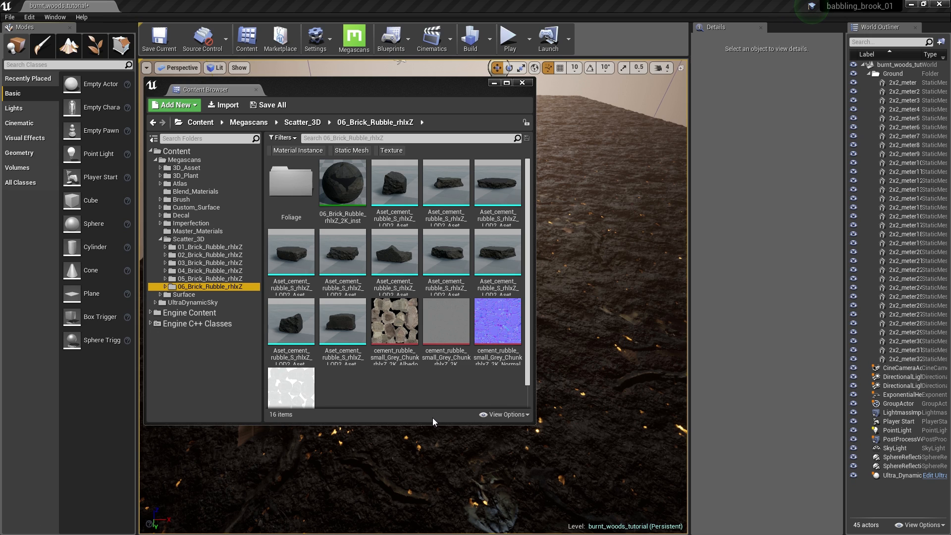
pyautogui.moveTo(95, 47)
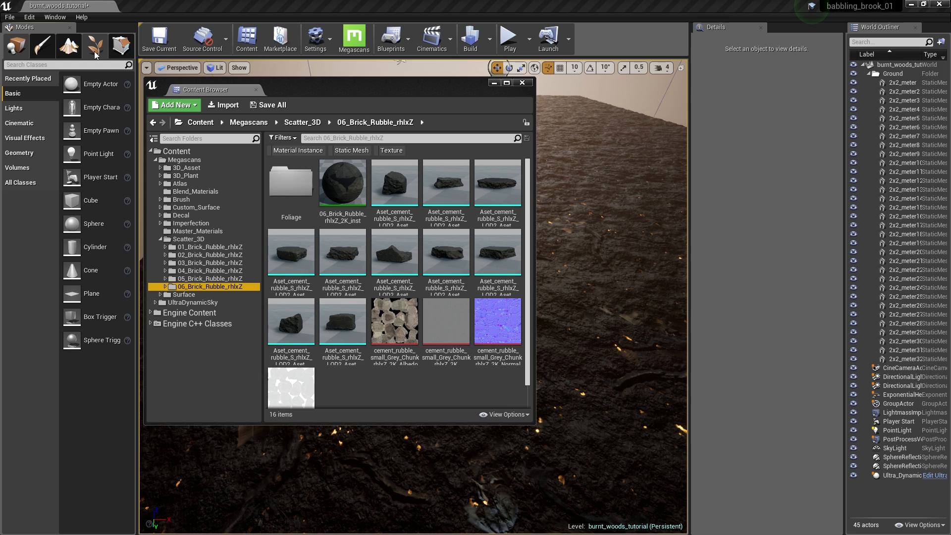
# Switch the Modes panel to Foliage for painting the rubble meshes
pyautogui.click(94, 46)
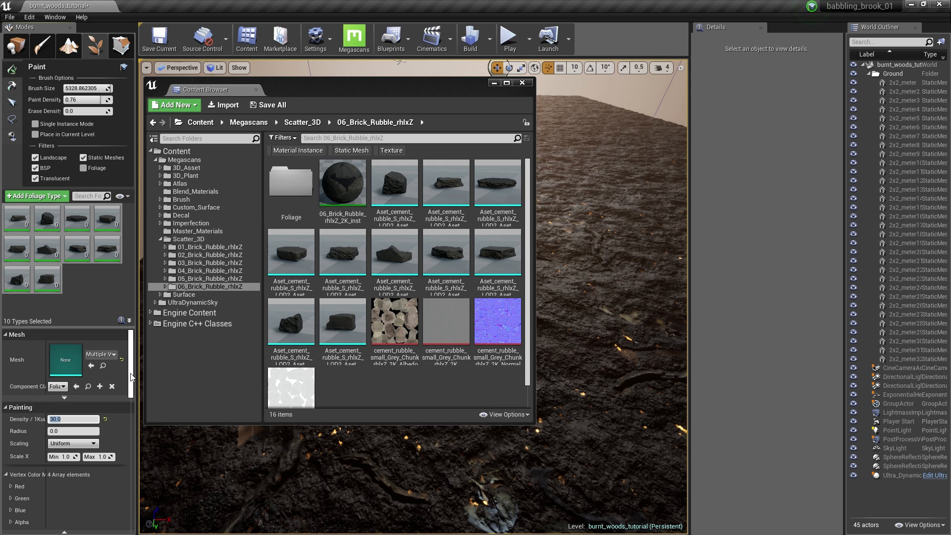
# Set rubble foliage random pitch 10 and Z offset max 5, then close the Content Browser
pyautogui.scroll(-3)
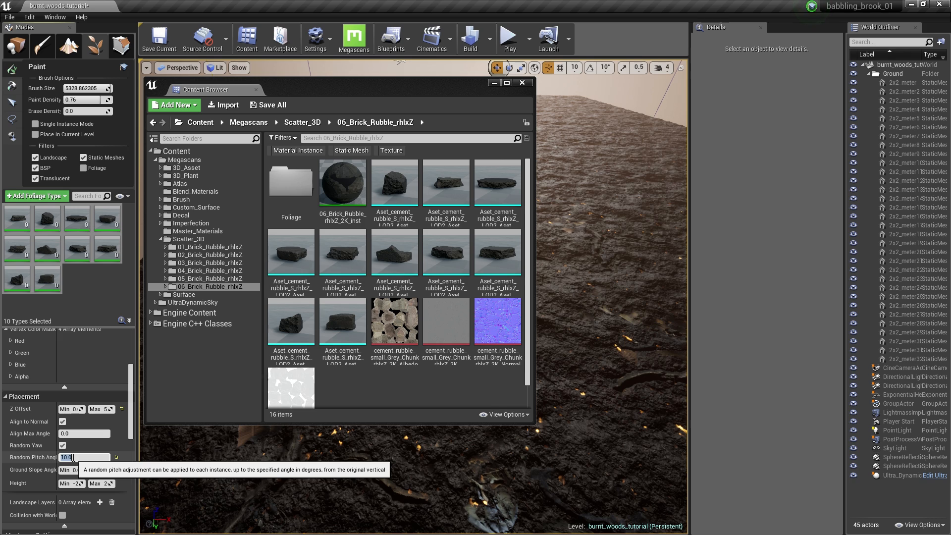
pyautogui.scroll(-3)
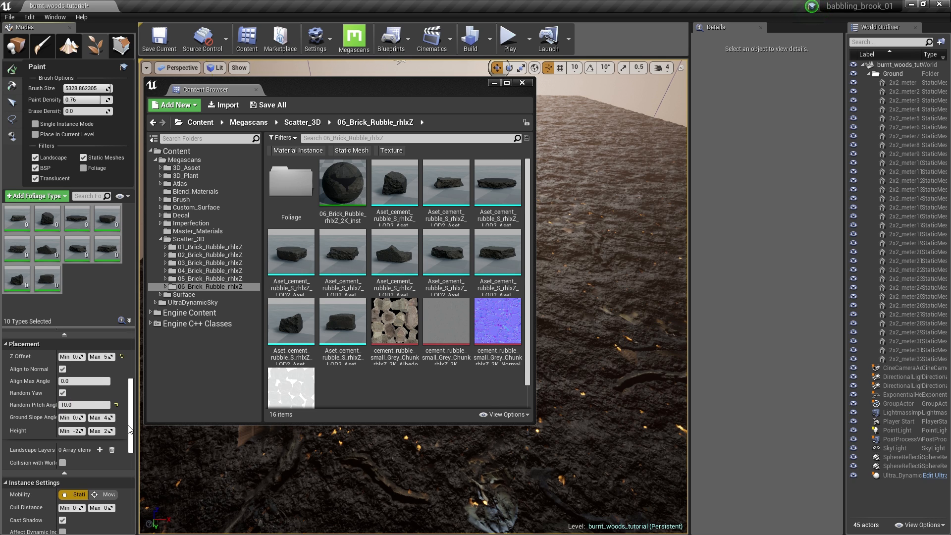
pyautogui.scroll(-3)
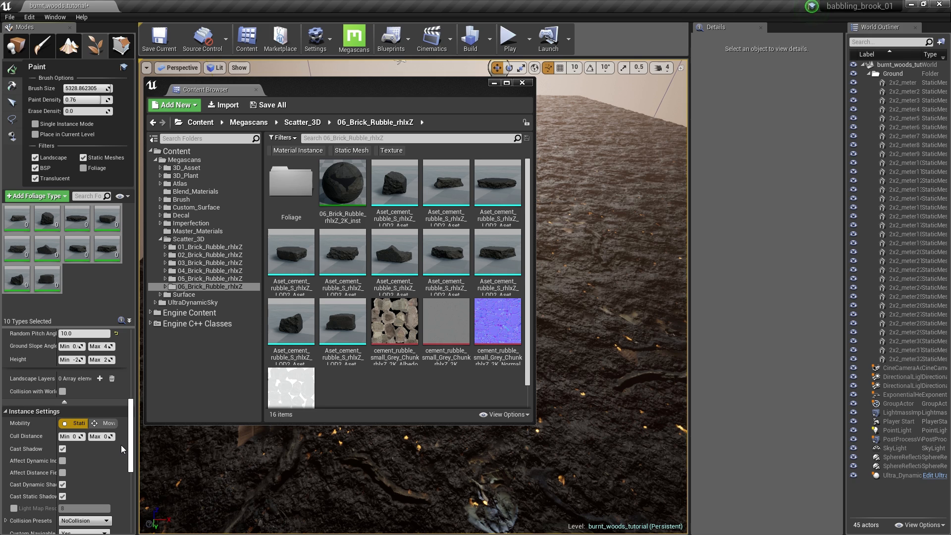
pyautogui.scroll(3)
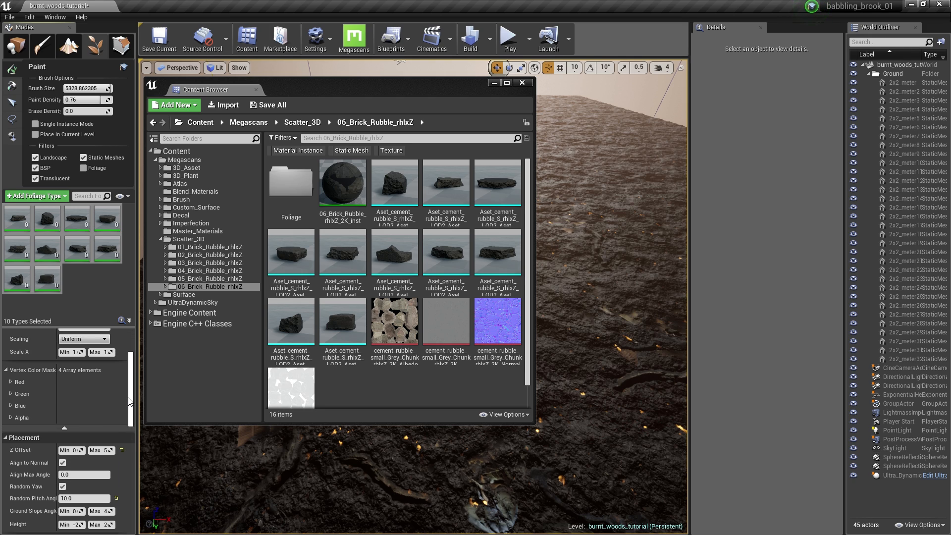
pyautogui.scroll(-3)
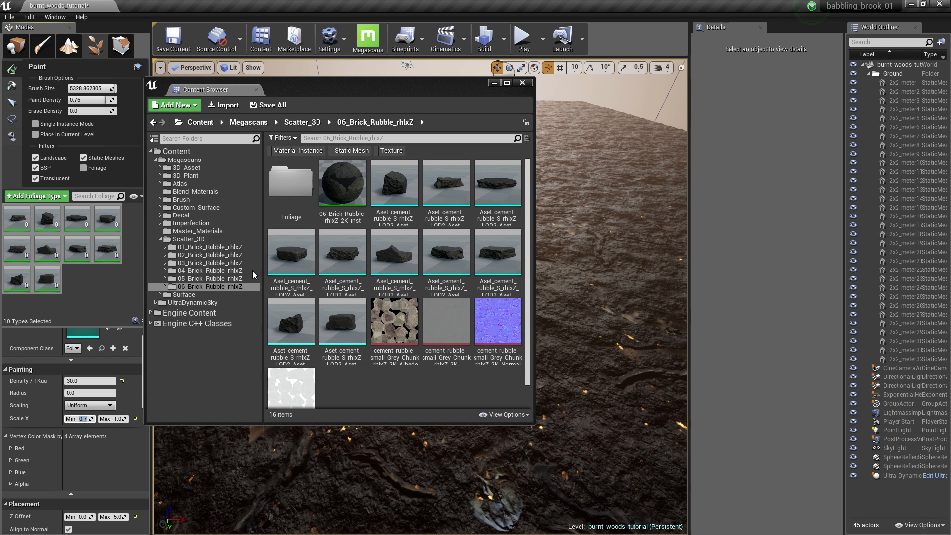
pyautogui.click(520, 84)
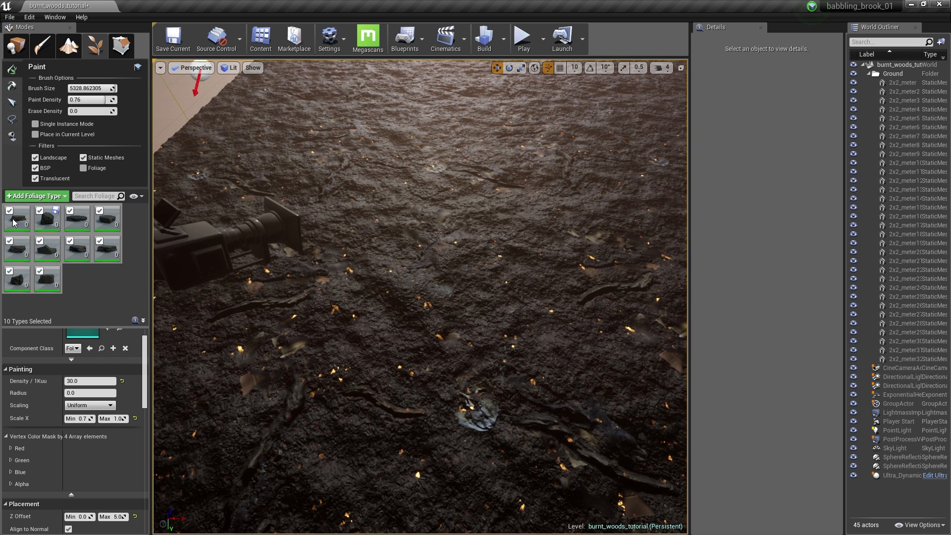
pyautogui.moveTo(91, 88)
pyautogui.write('b')
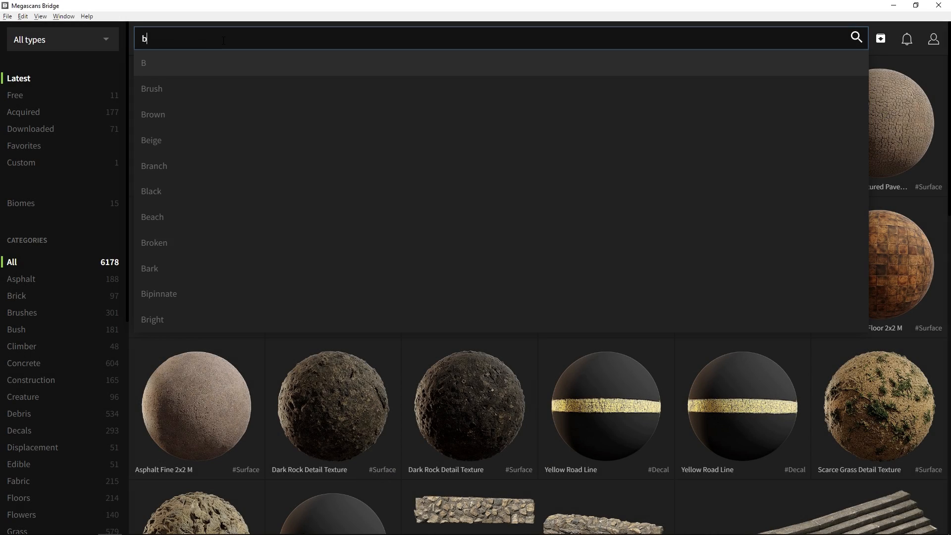
# Filter the library to broken branches and pick Mossy Broken Branch
pyautogui.click(153, 166)
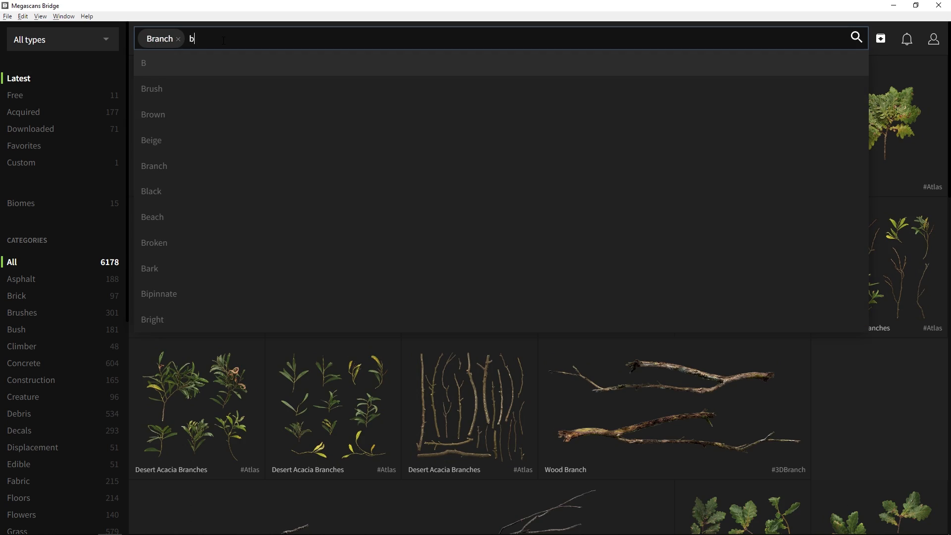
pyautogui.click(154, 243)
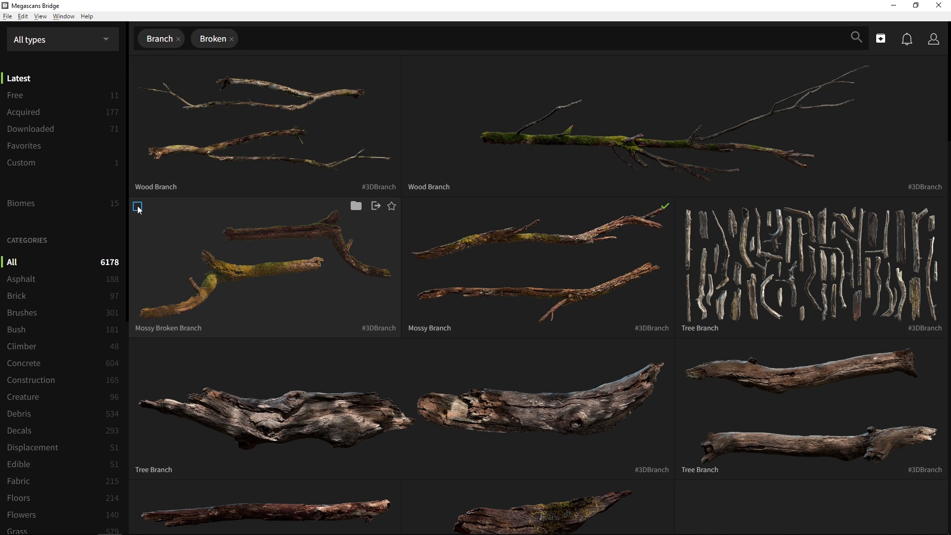
pyautogui.click(264, 266)
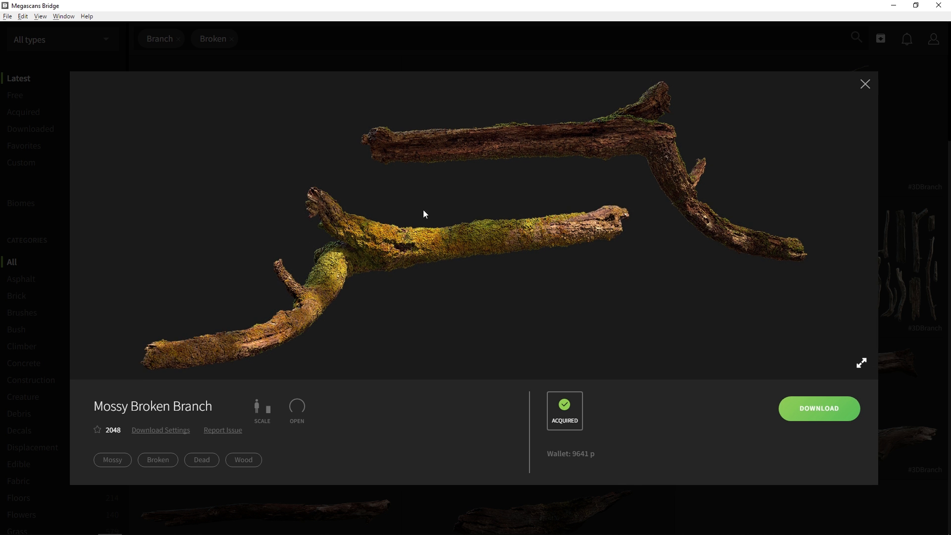
# Add Mossy Branch, close the preview and export both branches to Unreal
pyautogui.click(864, 83)
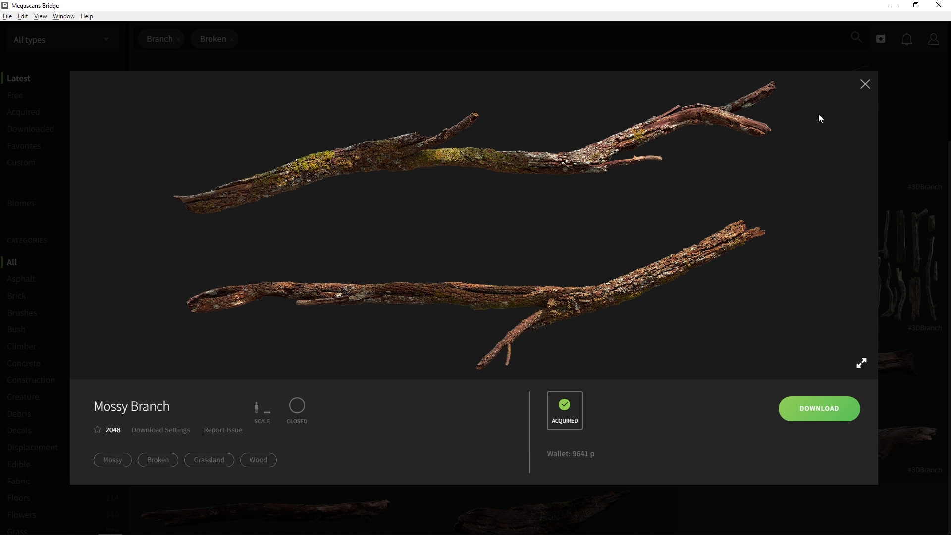
pyautogui.click(864, 83)
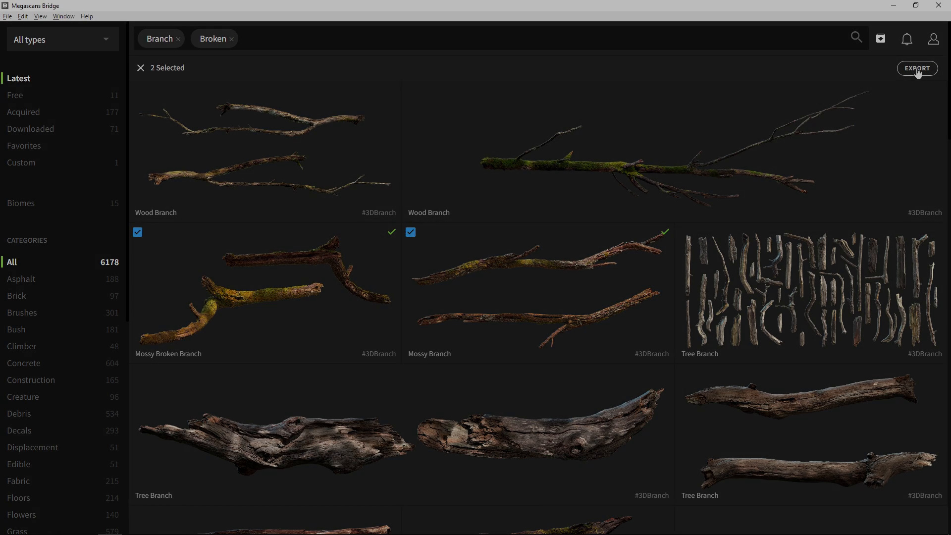
pyautogui.click(918, 68)
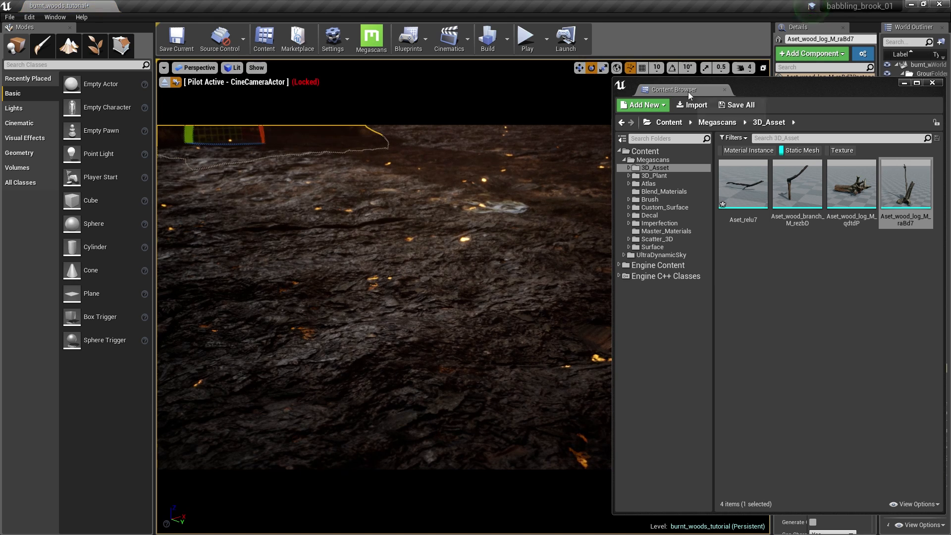
# Move the Content Browser aside and open the branch's material instance from Details
pyautogui.click(742, 183)
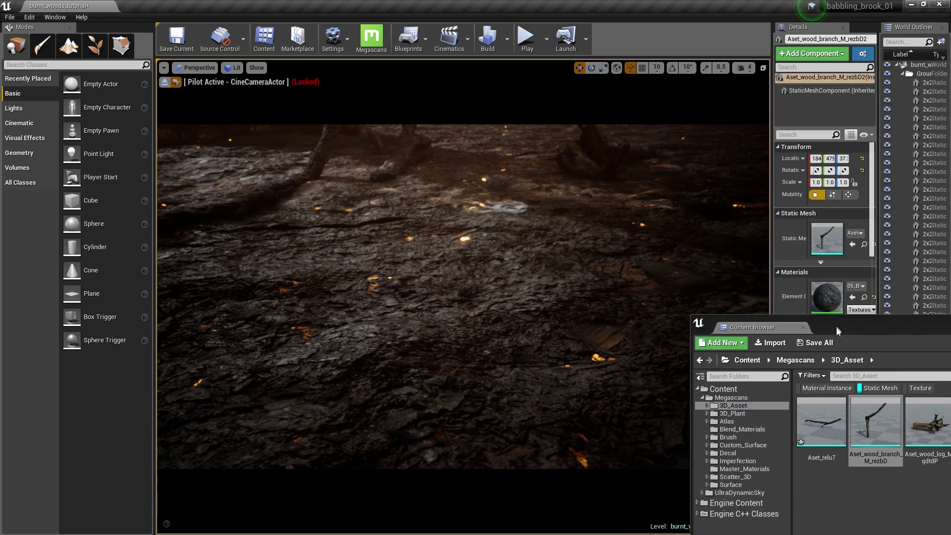
pyautogui.click(820, 422)
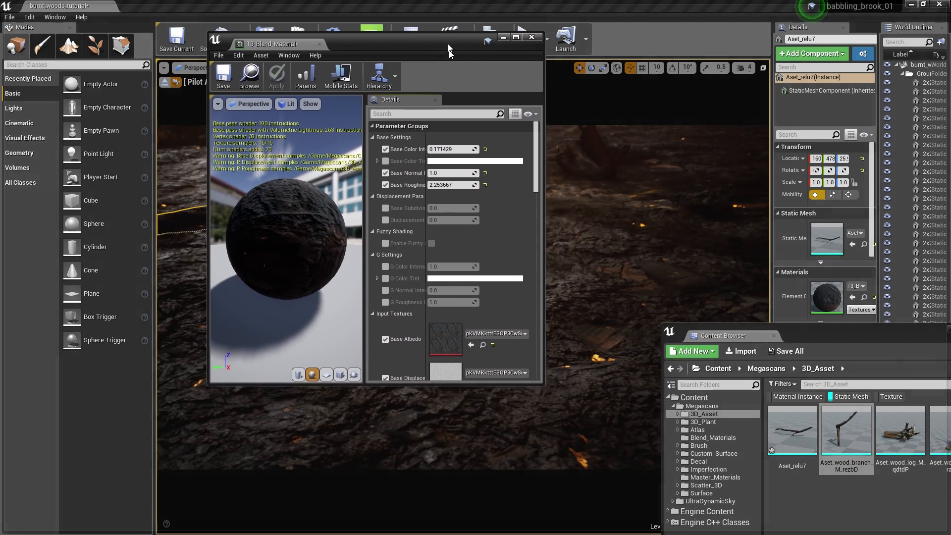
# Scroll the material instance Details down to the World Aligned Blend settings
pyautogui.scroll(-3)
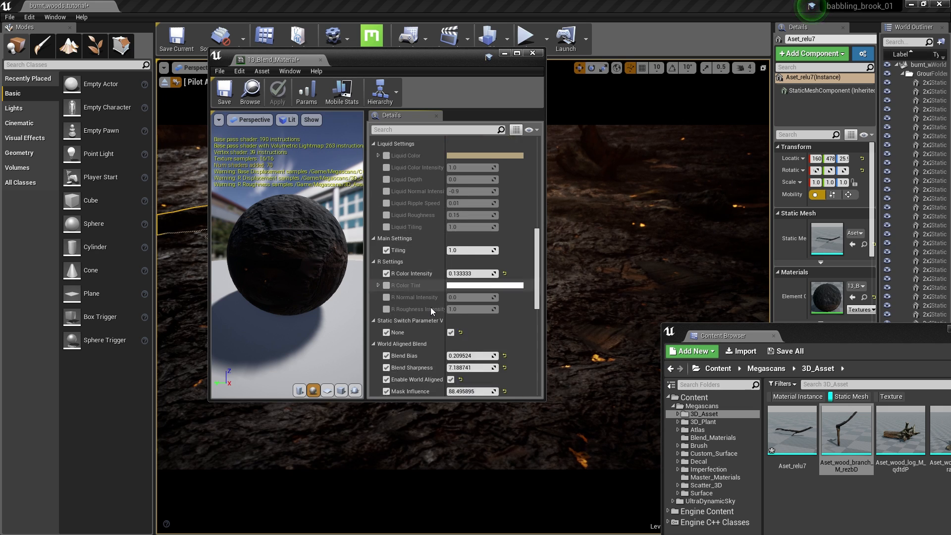
pyautogui.scroll(-3)
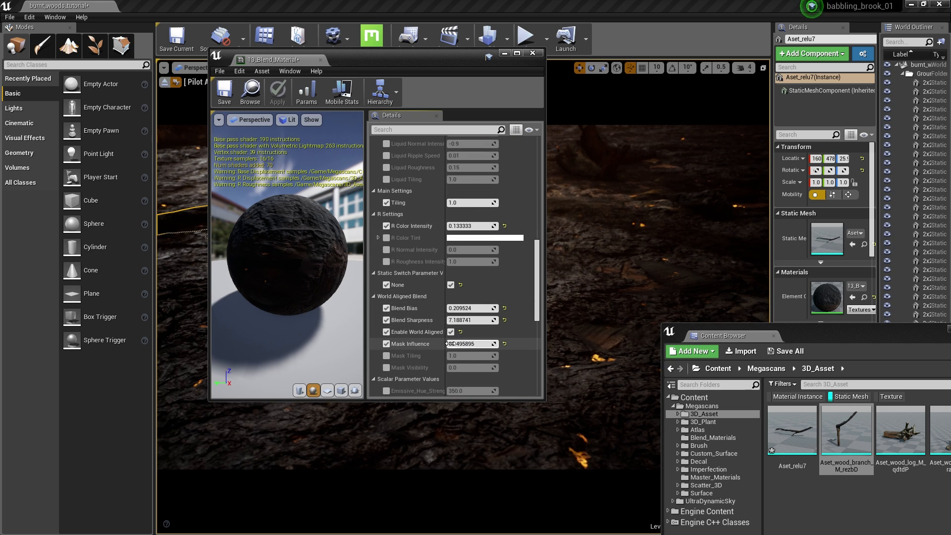